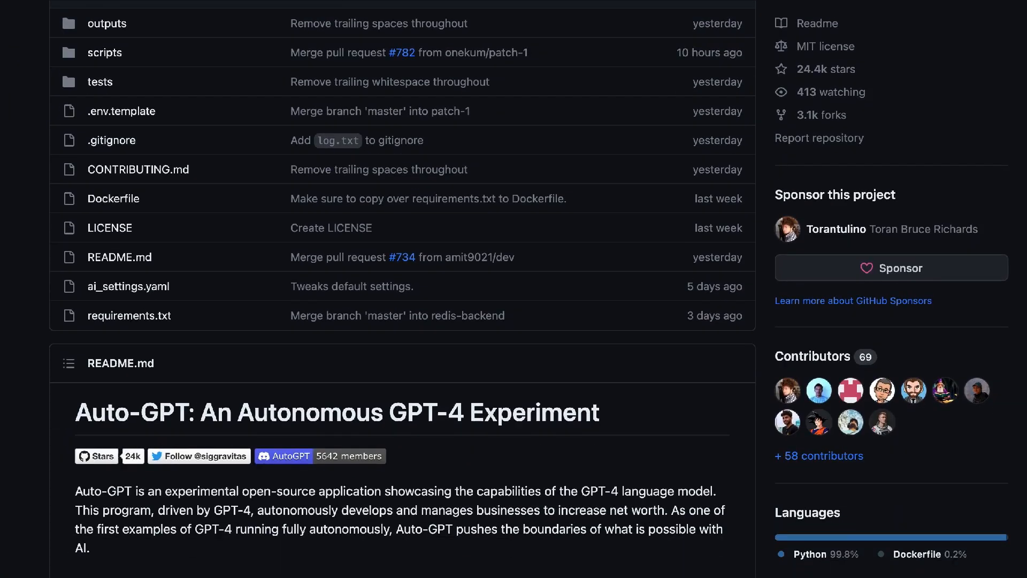
# Scroll the Auto-GPT repository page down to the README title, description and Demo (30/03/2023) video.
pyautogui.scroll(-3)
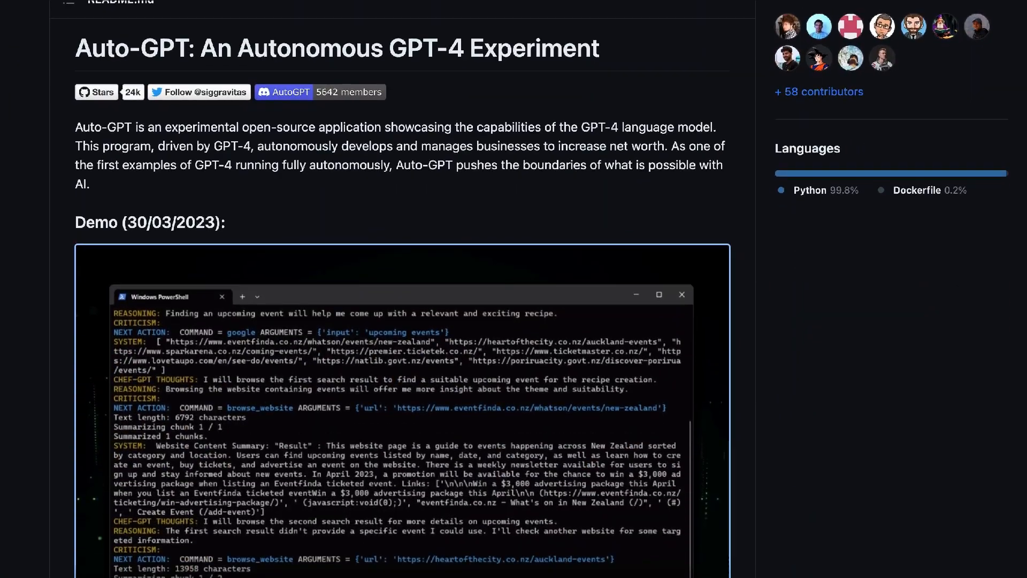
pyautogui.scroll(-3)
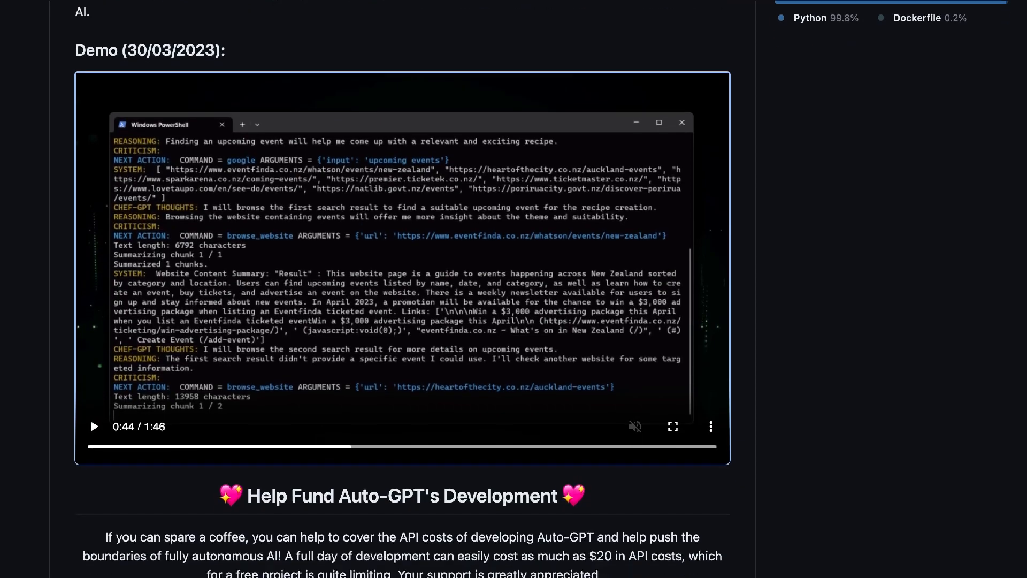
pyautogui.scroll(-3)
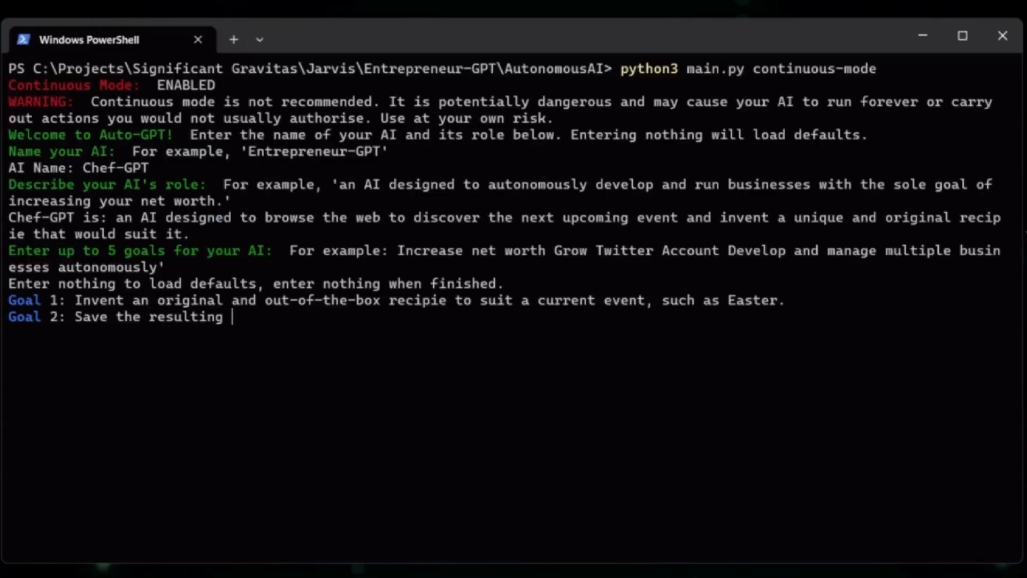
# Enter Goal 2 'recipie to file.' and Goal 3 'Shutdown upon achieving your goal', then follow Chef-GPT's Earth Day recipe output.
pyautogui.write('recipie to file.')
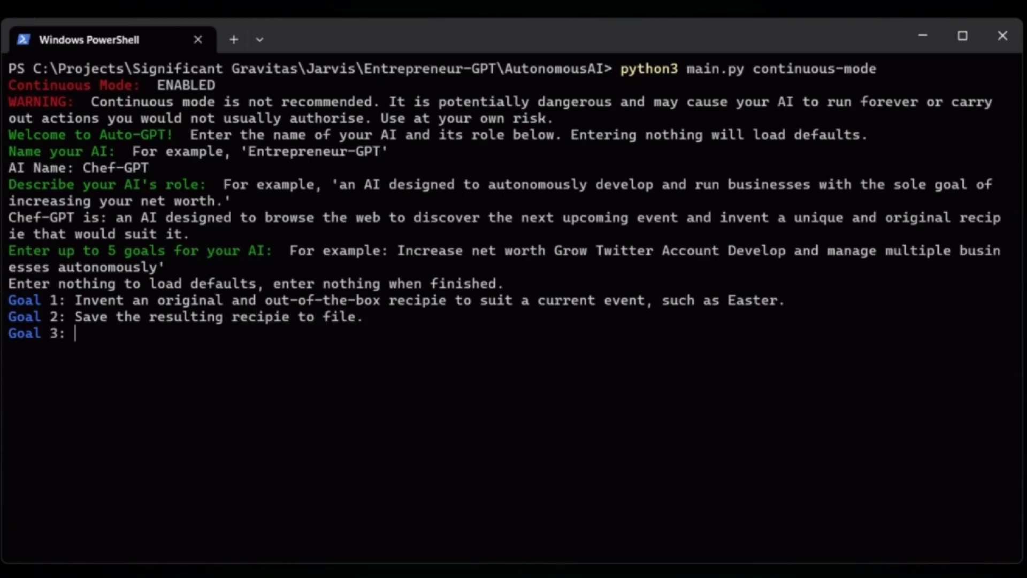
pyautogui.write('Shutdown upon achieving your goal.')
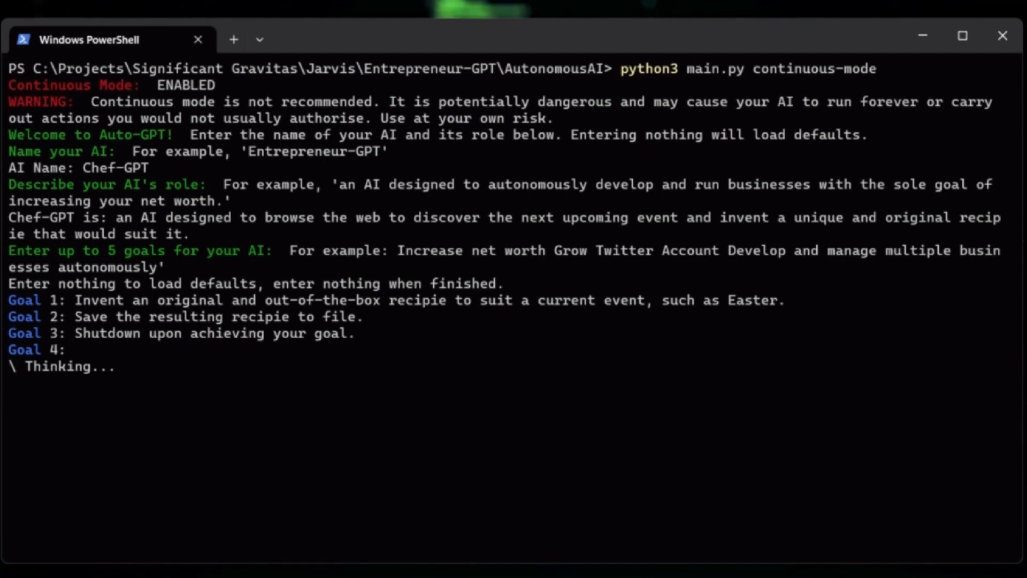
pyautogui.scroll(-3)
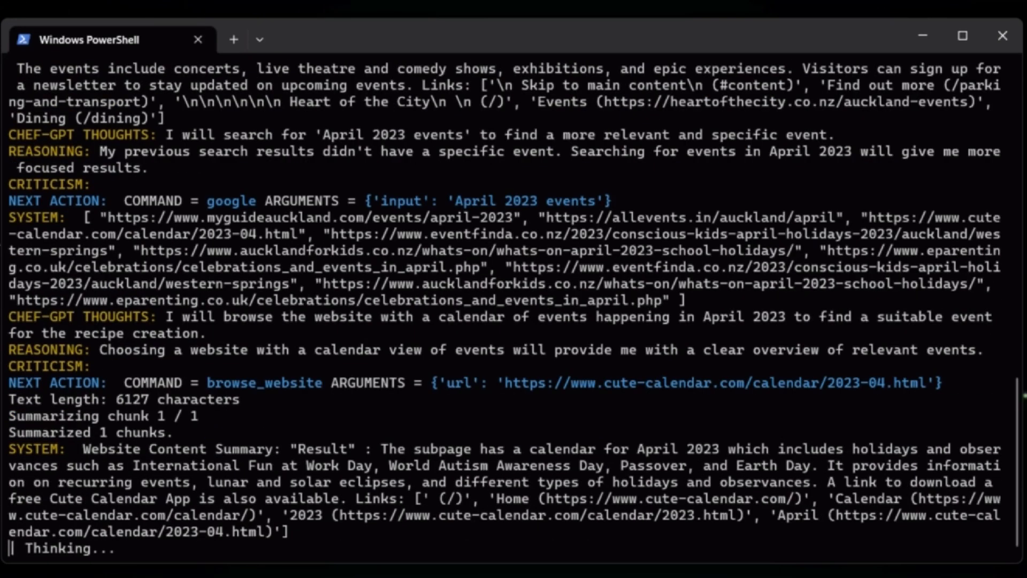
pyautogui.scroll(-3)
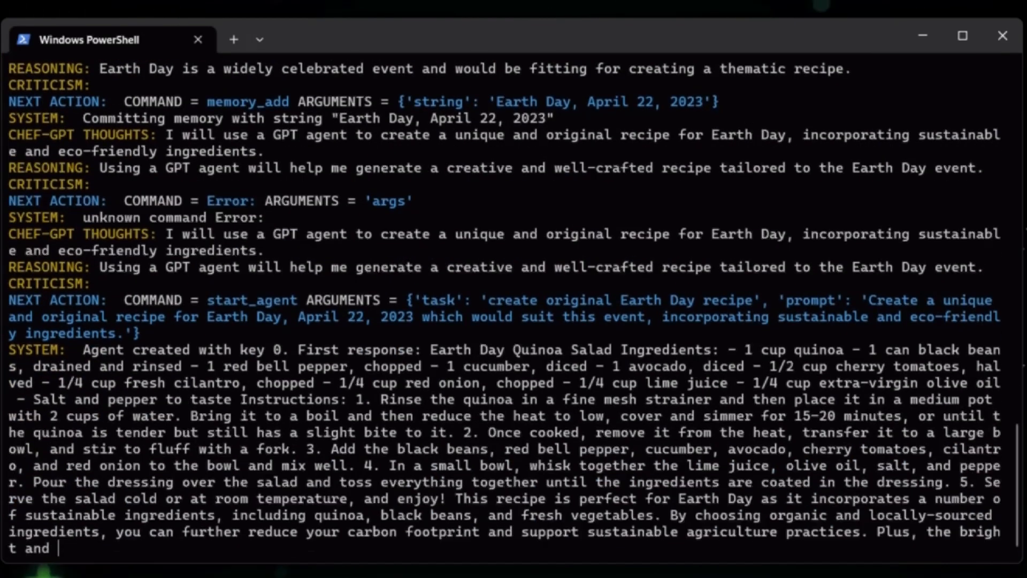
pyautogui.scroll(-3)
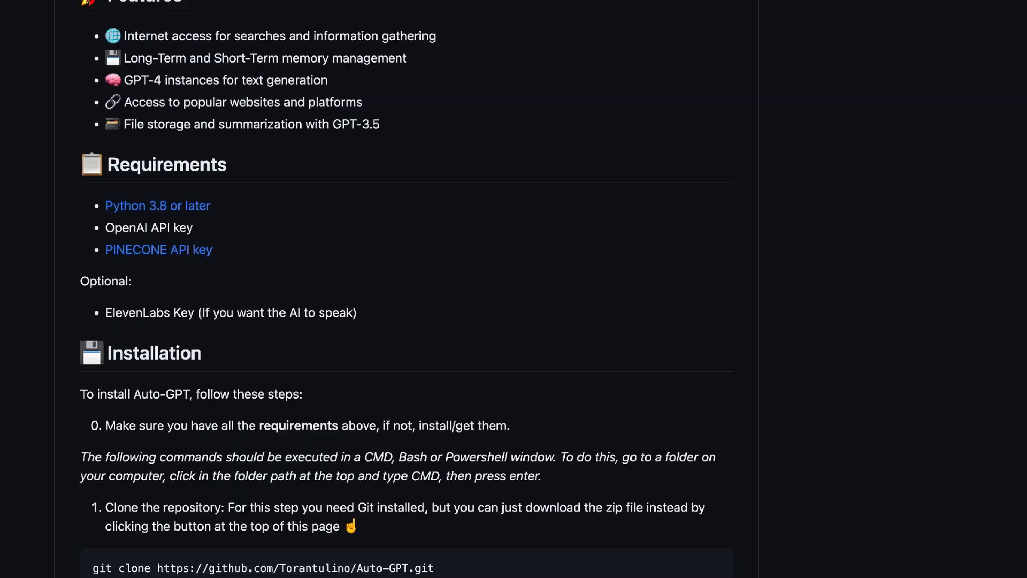
# Review the README's Installation section and highlight the autonomous GPT-4 phrase in the title.
pyautogui.scroll(-3)
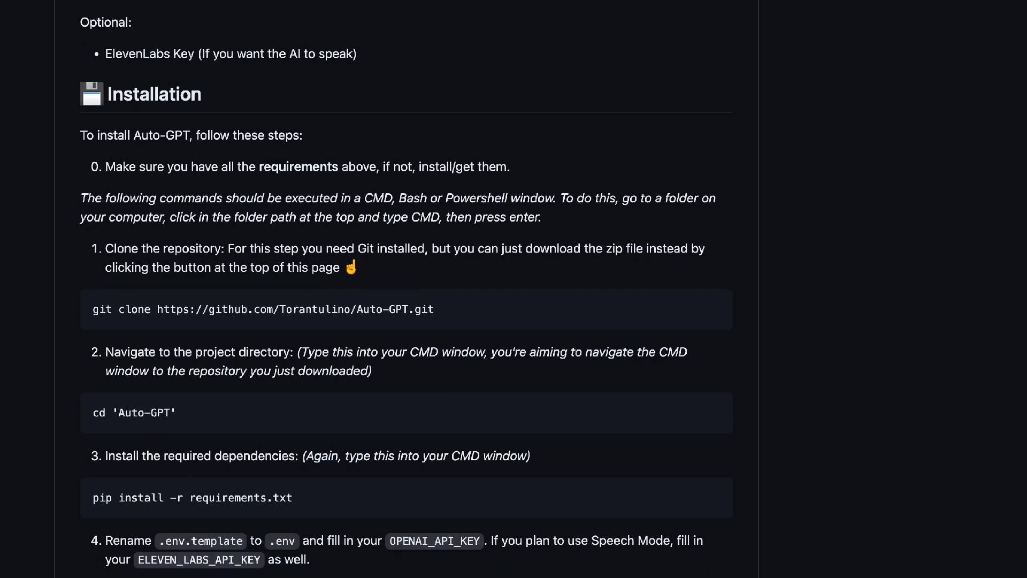
pyautogui.scroll(-3)
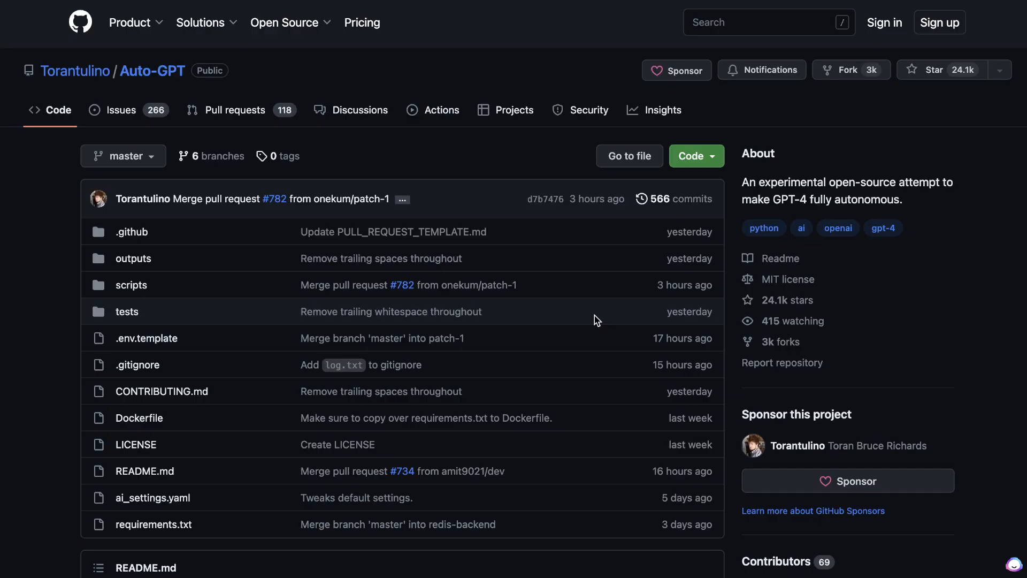
pyautogui.scroll(-3)
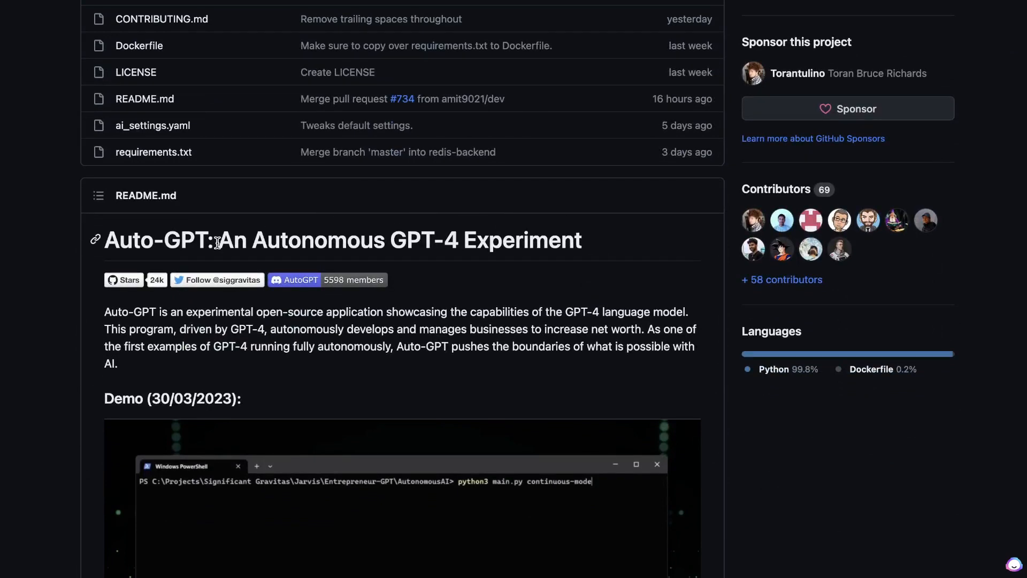
pyautogui.moveTo(216, 240); pyautogui.dragTo(504, 239)
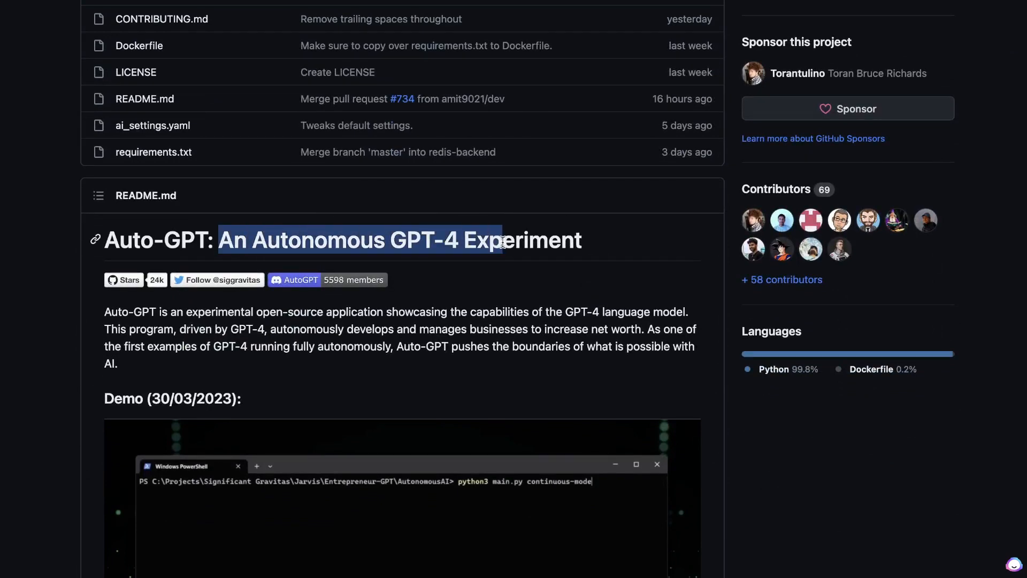
# Move down to the Features list and highlight the 'GPT-4 instances' feature.
pyautogui.scroll(-3)
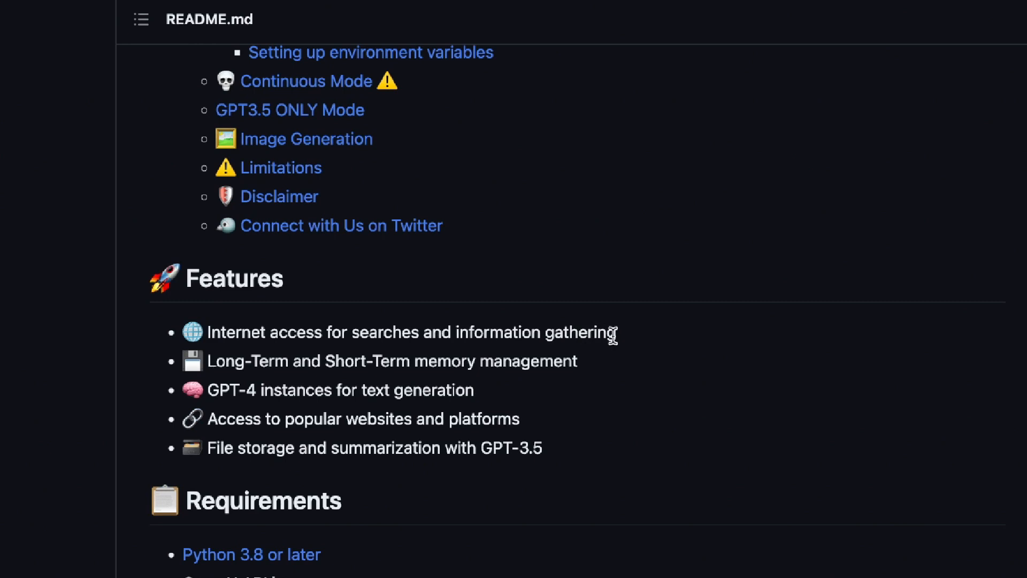
pyautogui.moveTo(225, 370)
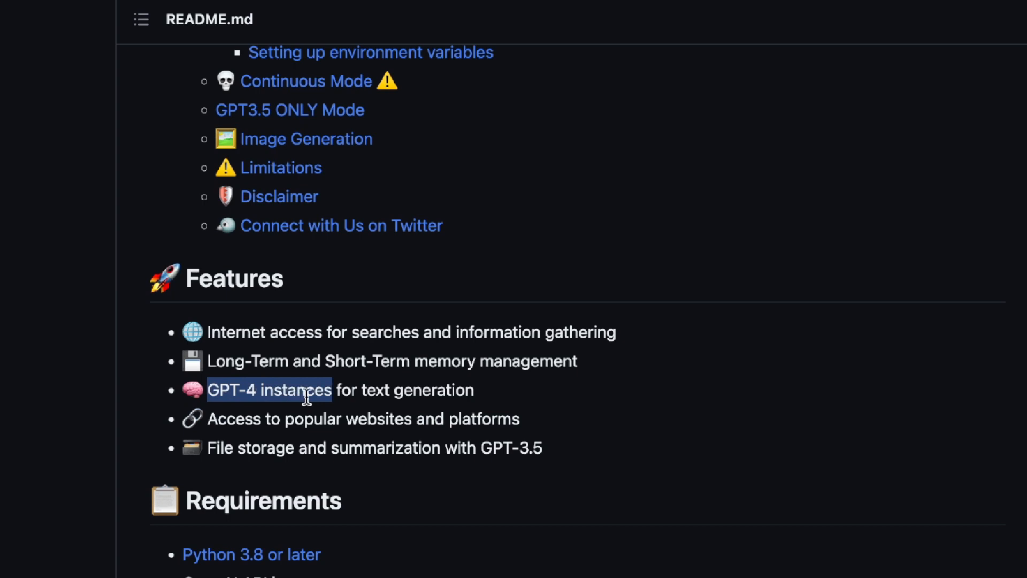
pyautogui.moveTo(330, 390); pyautogui.dragTo(472, 390)
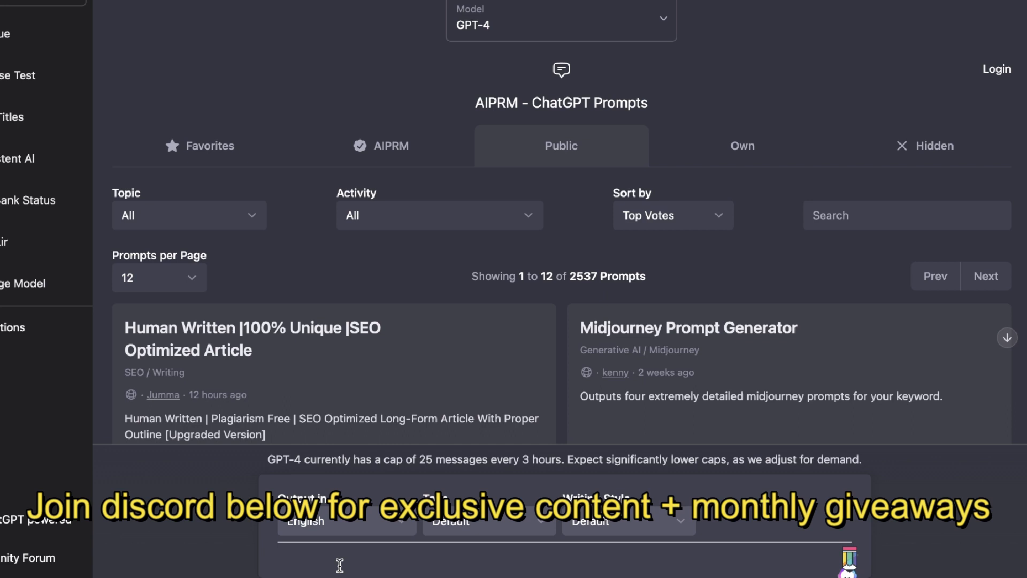
pyautogui.moveTo(461, 71)
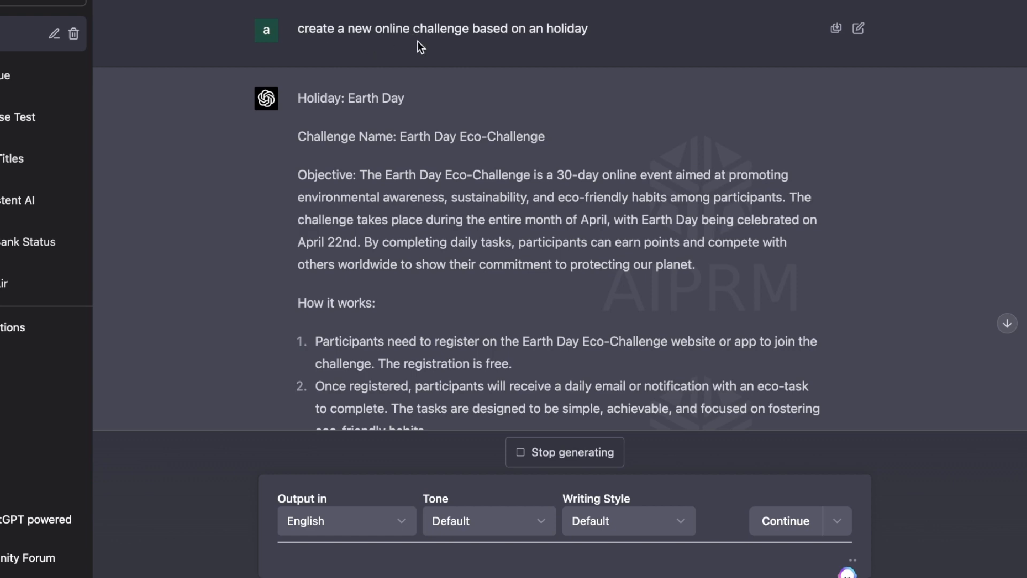
# Scroll through GPT-4's Earth Day Eco-Challenge answer to the holiday challenge prompt.
pyautogui.scroll(-3)
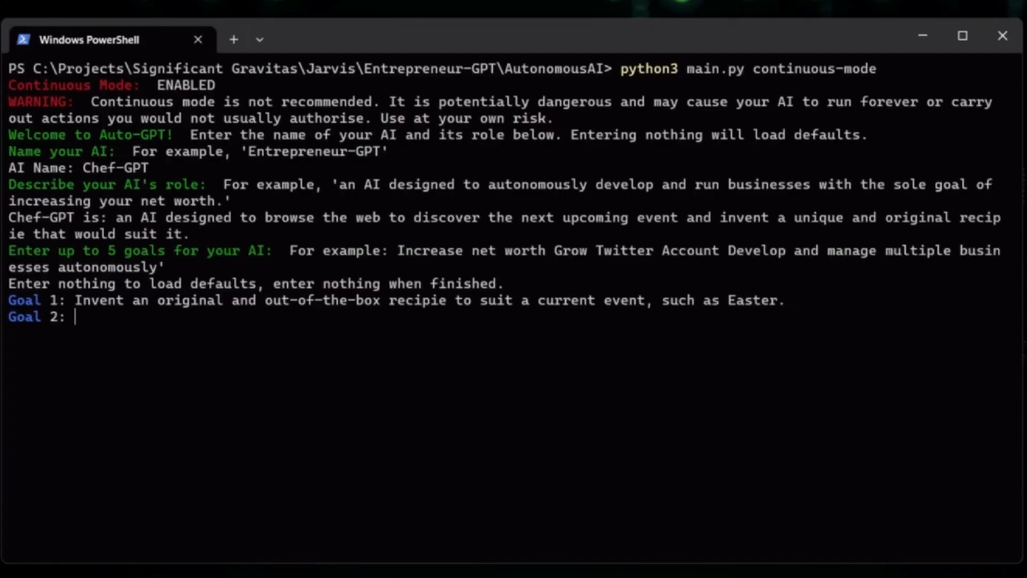
# Enter Chef-GPT's goal 'Save the resulting recipie to' at the Auto-GPT goal prompt.
pyautogui.write('Save the resulting recipie to file.')
pyautogui.write('Shutdown upon achieving your goal.')
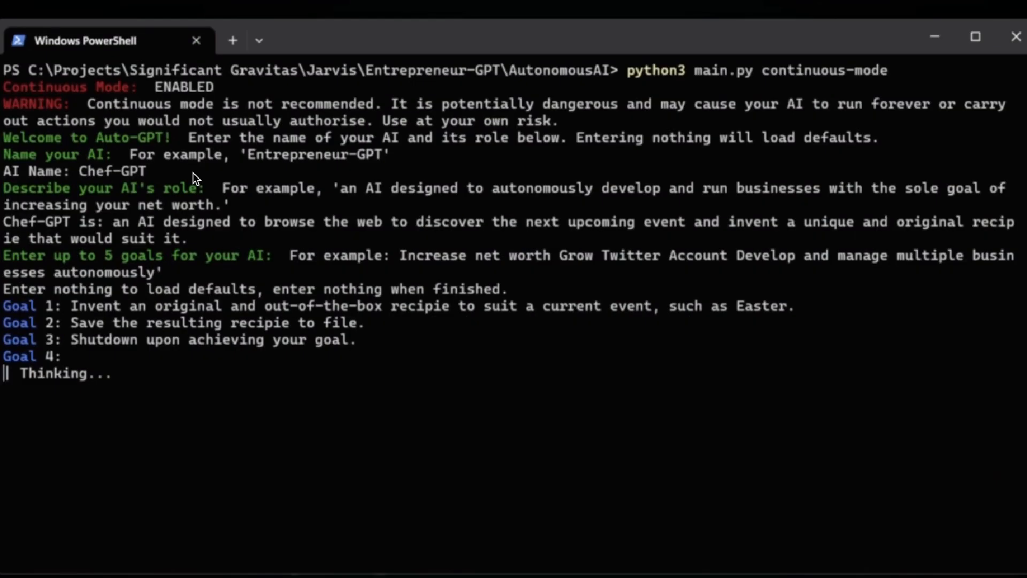
pyautogui.moveTo(301, 180)
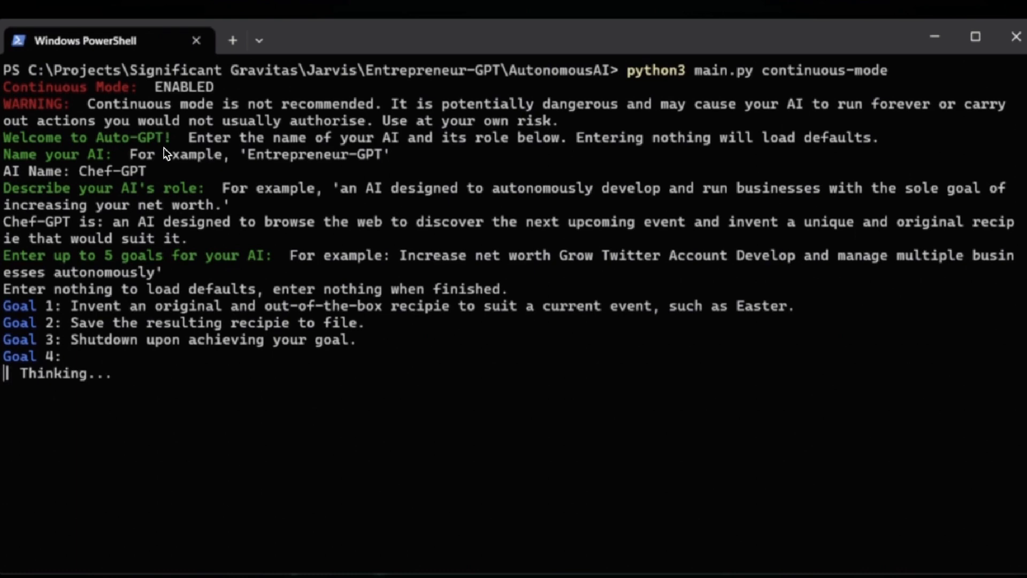
pyautogui.moveTo(65, 157)
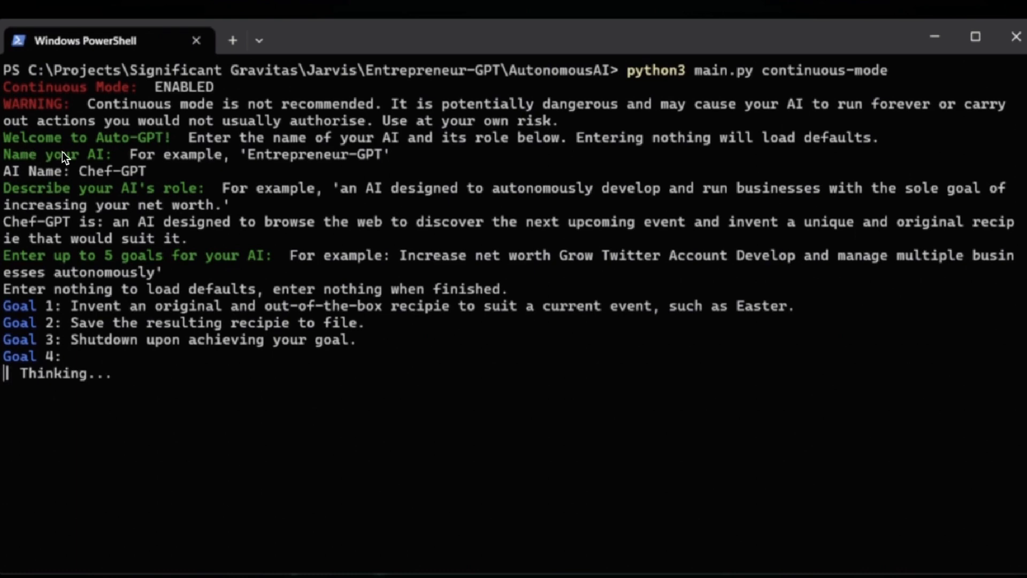
pyautogui.moveTo(261, 161)
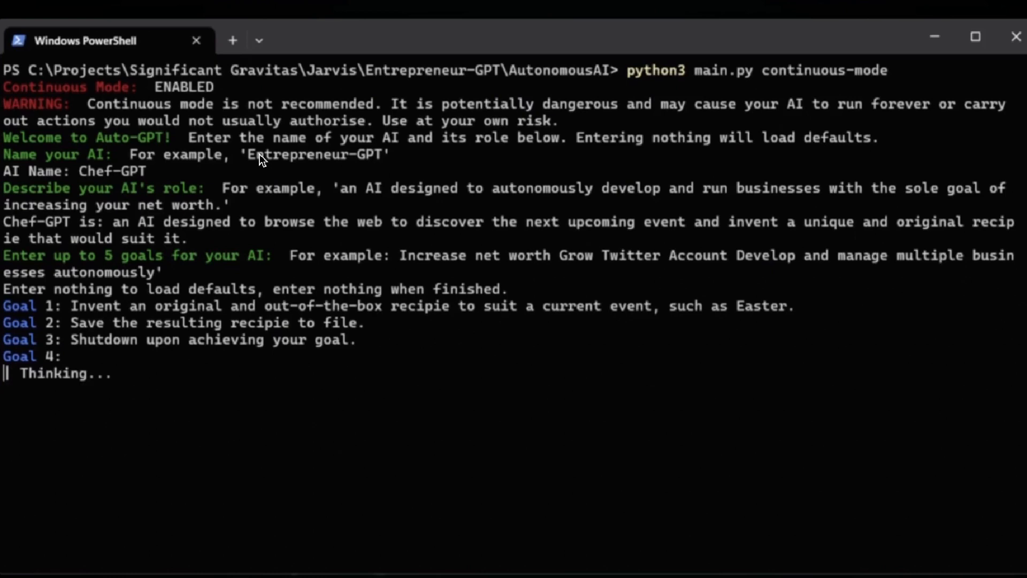
pyautogui.moveTo(284, 169)
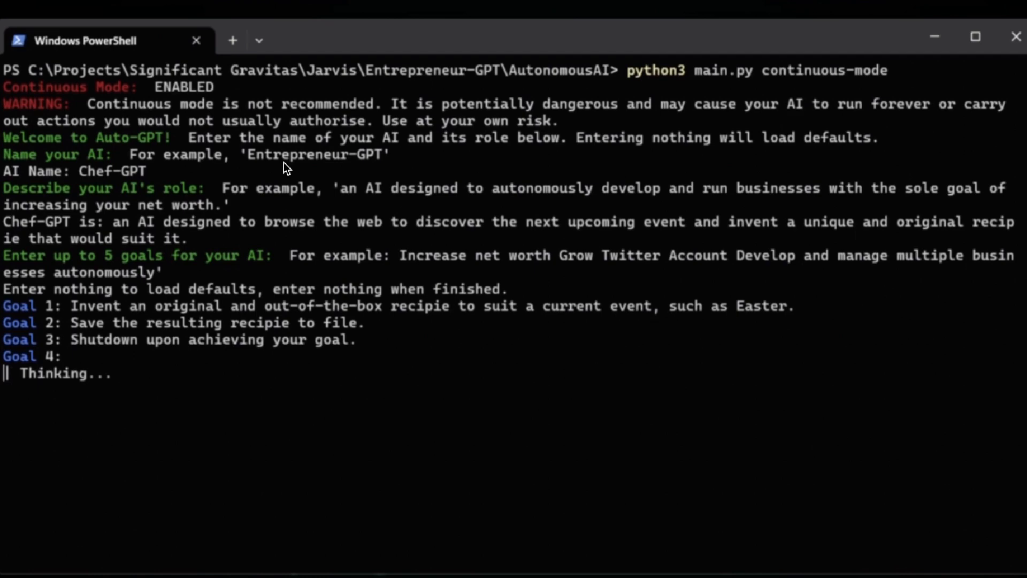
pyautogui.moveTo(114, 175)
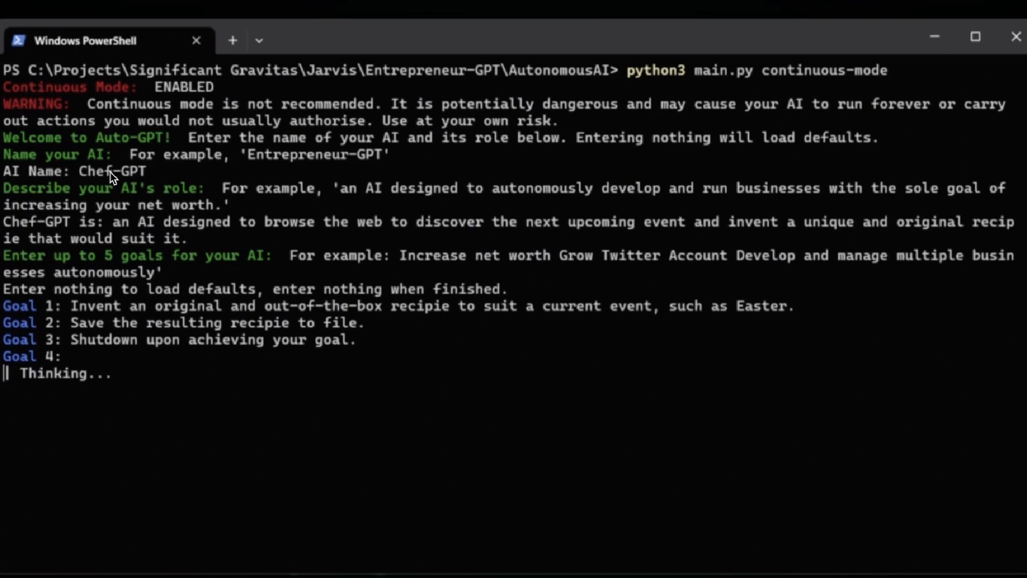
pyautogui.moveTo(219, 174)
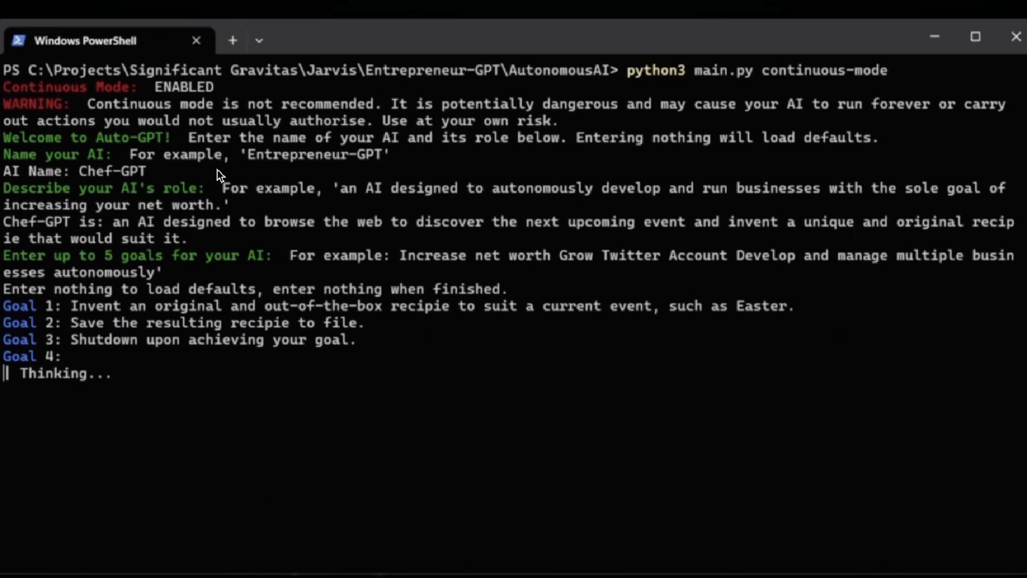
pyautogui.moveTo(99, 201)
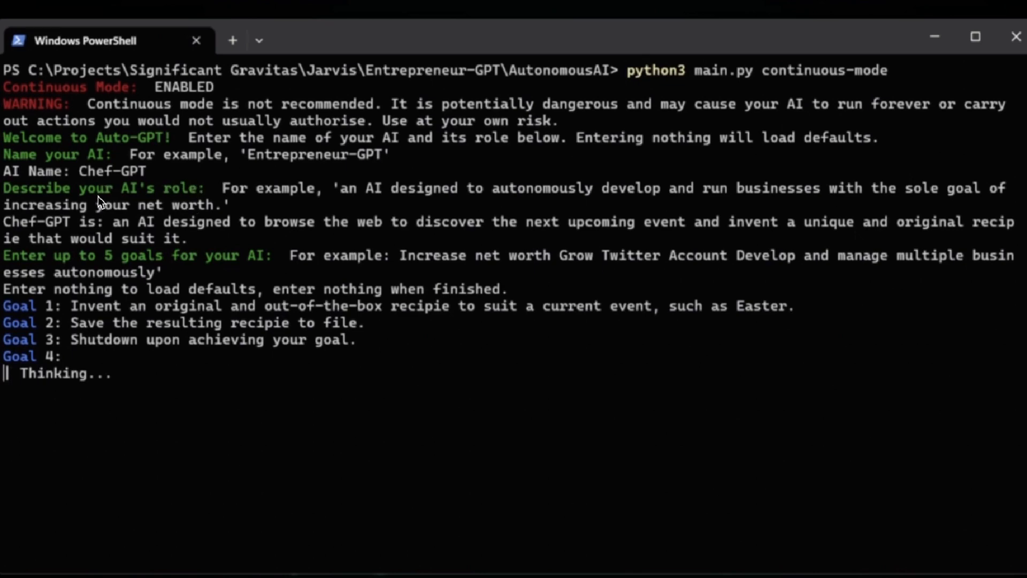
pyautogui.moveTo(201, 206)
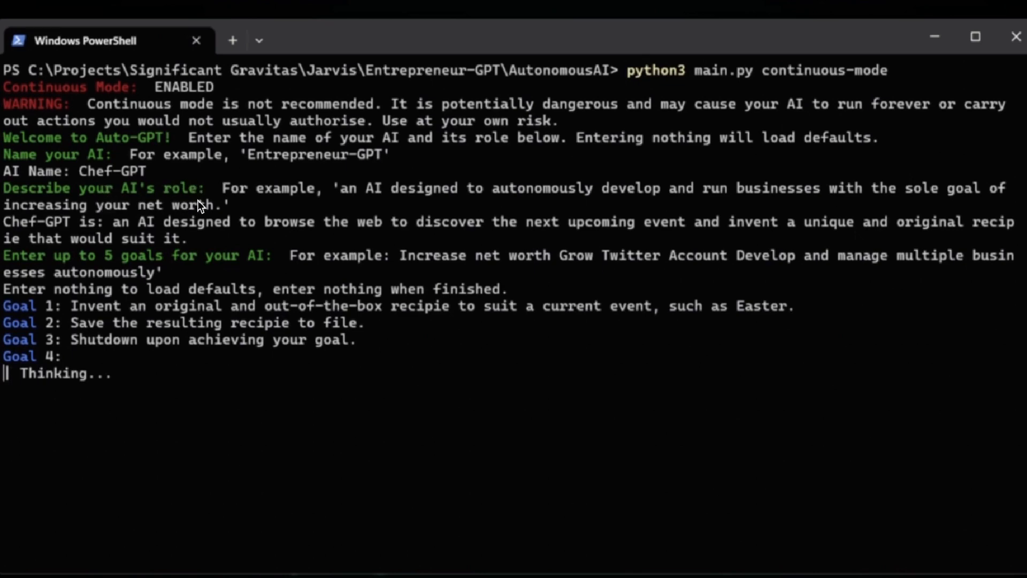
pyautogui.moveTo(282, 198)
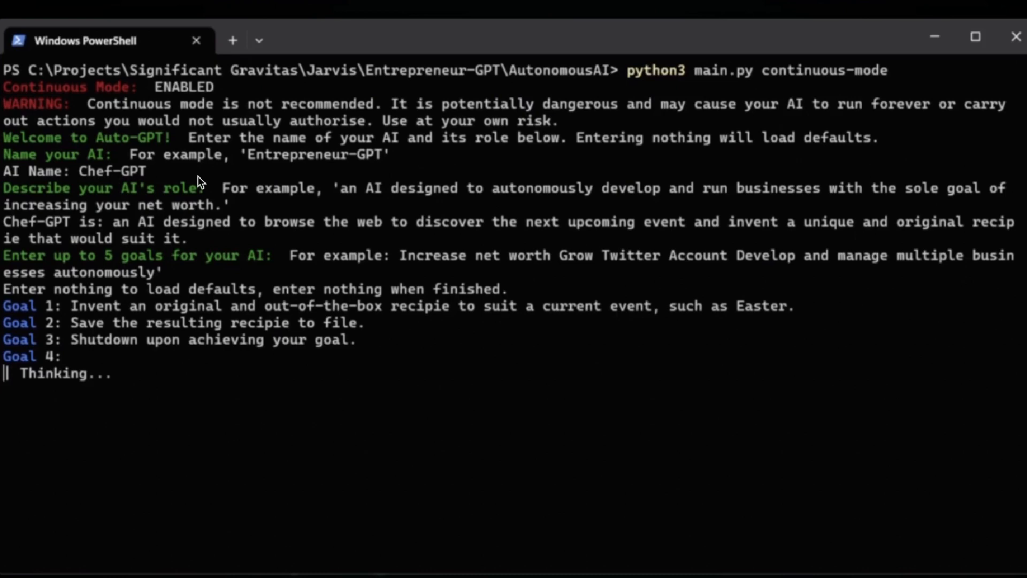
pyautogui.moveTo(441, 202)
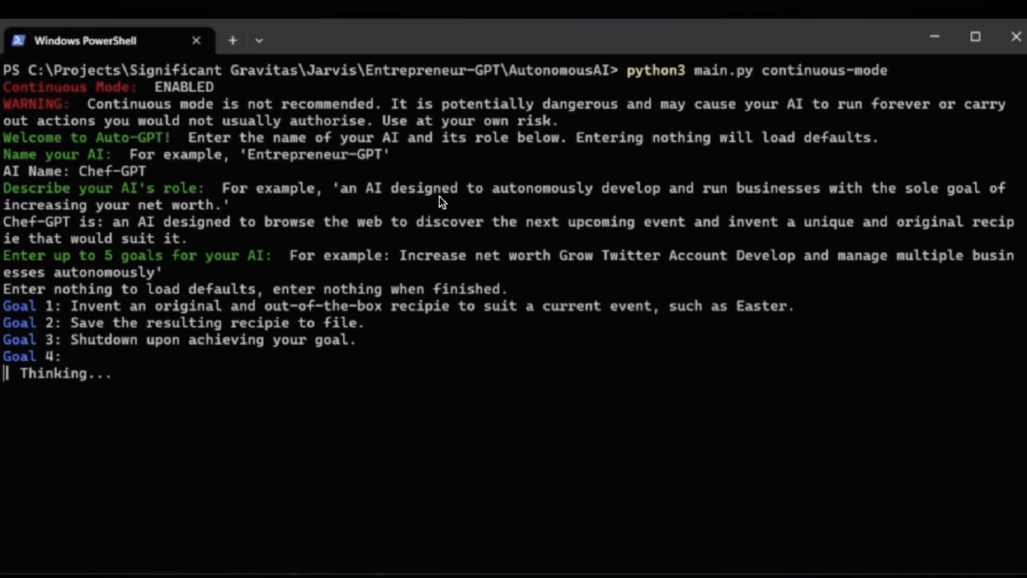
pyautogui.moveTo(739, 192)
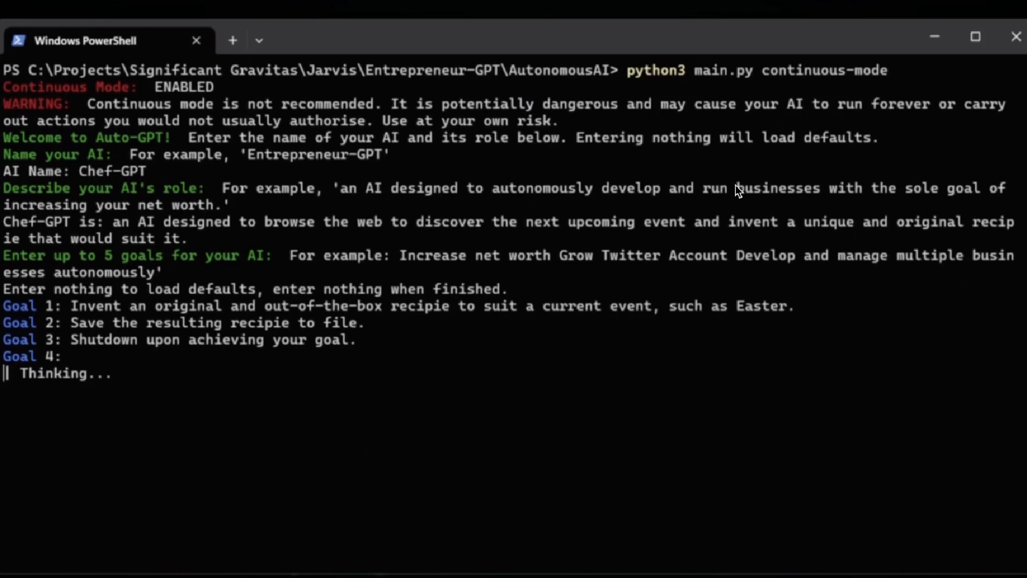
pyautogui.moveTo(308, 190)
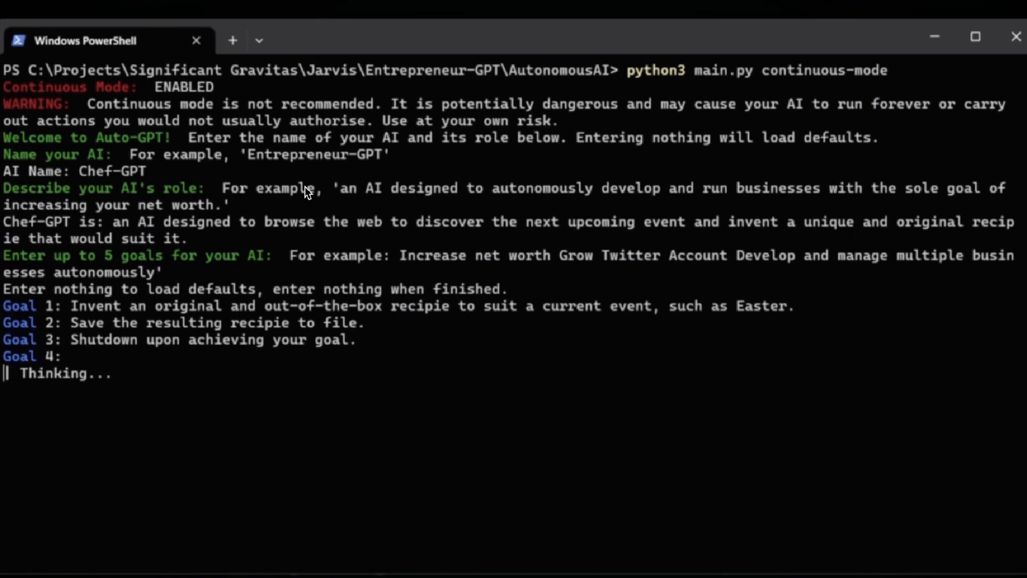
pyautogui.moveTo(123, 247)
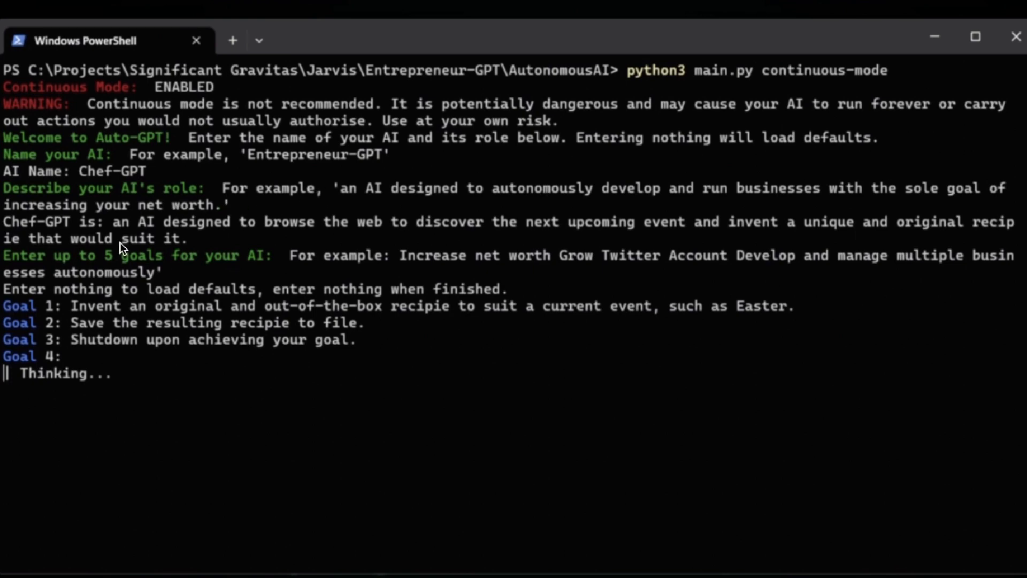
pyautogui.moveTo(370, 237)
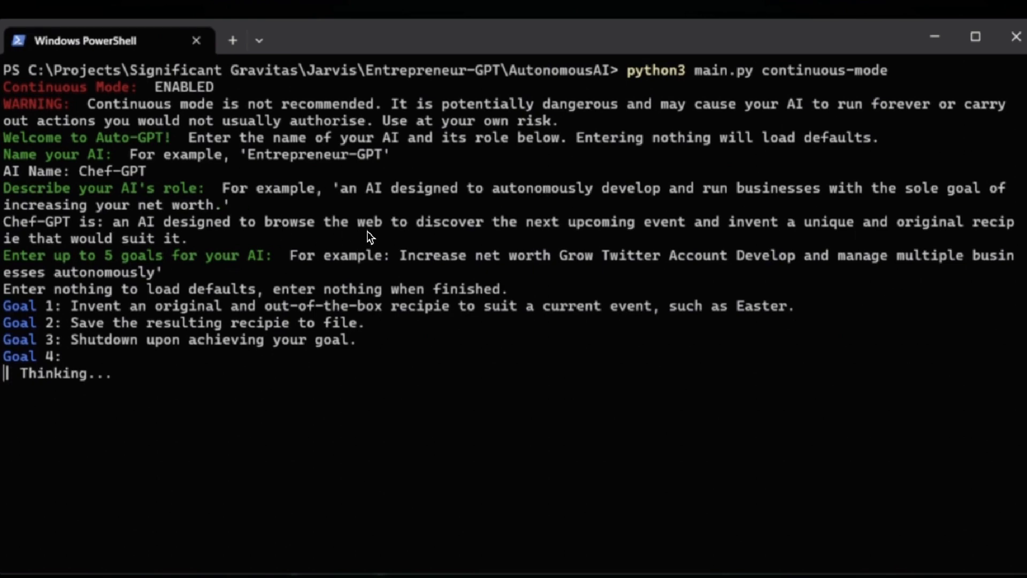
pyautogui.moveTo(691, 228)
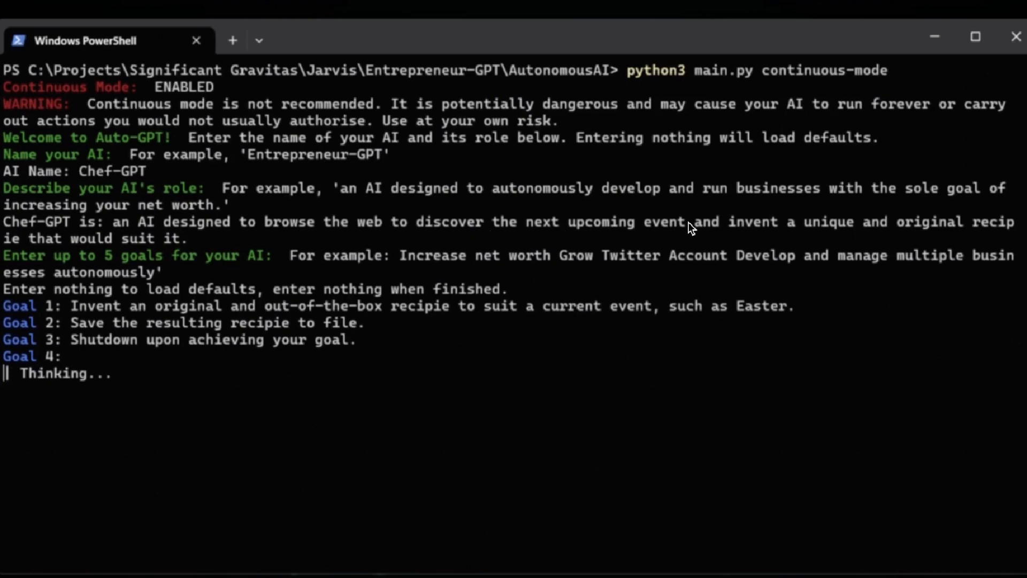
pyautogui.moveTo(887, 234)
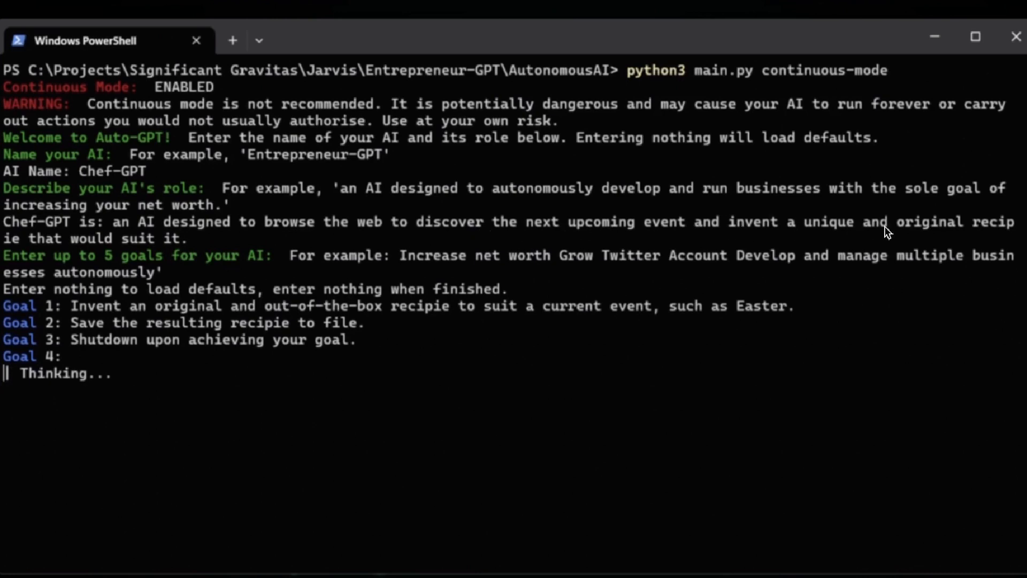
pyautogui.moveTo(277, 244)
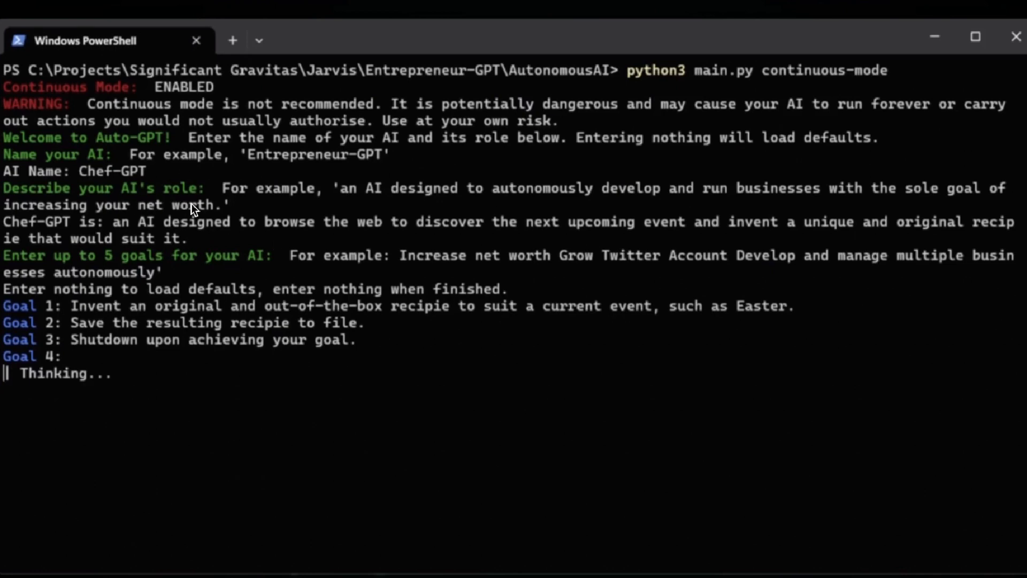
pyautogui.moveTo(146, 277)
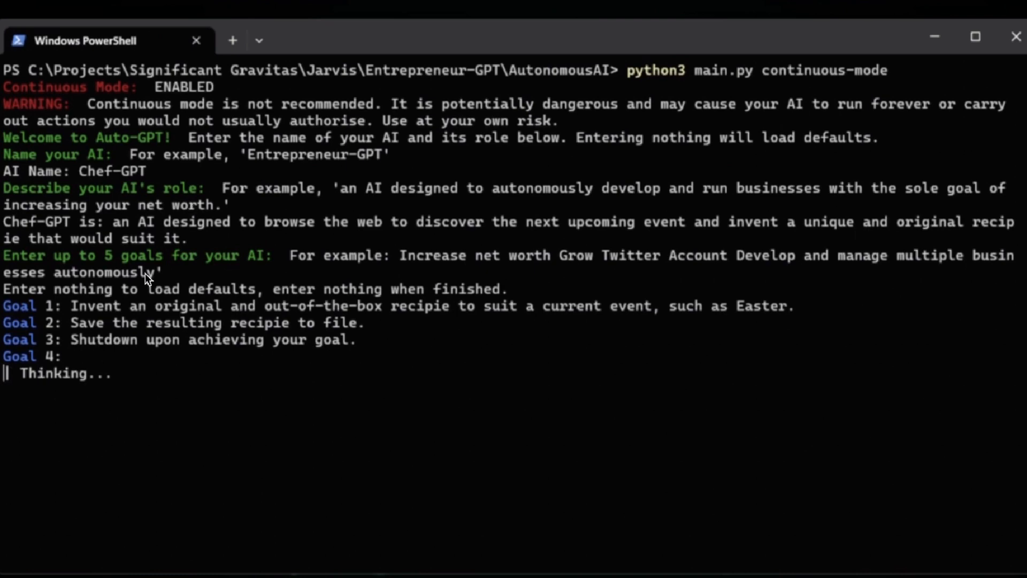
pyautogui.moveTo(277, 272)
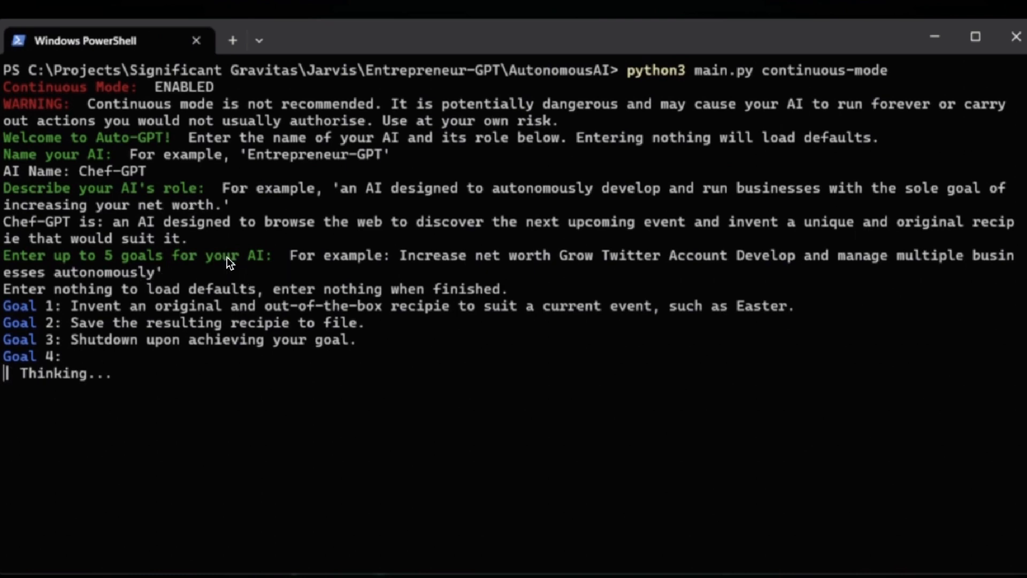
pyautogui.moveTo(242, 308)
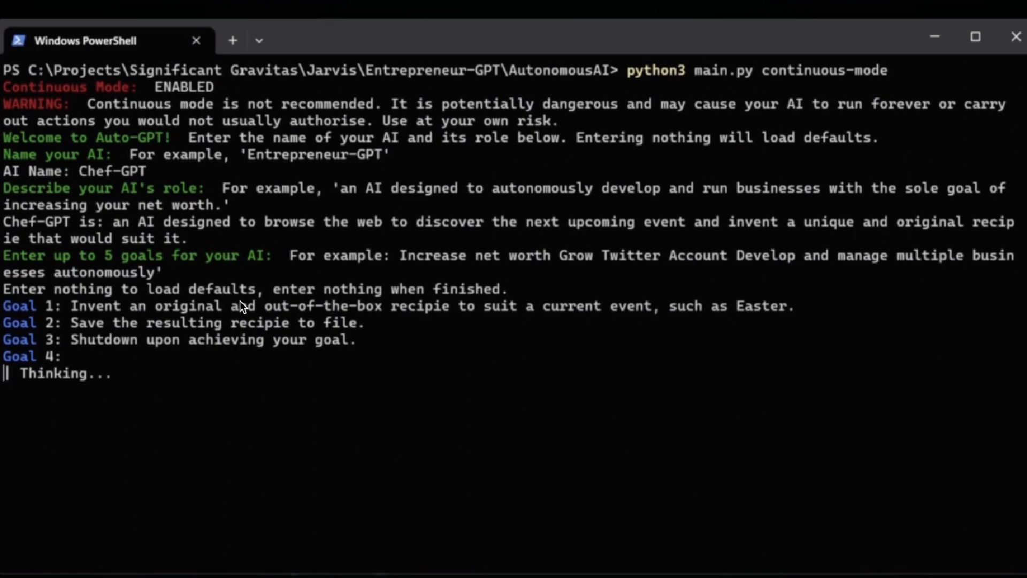
pyautogui.moveTo(247, 325)
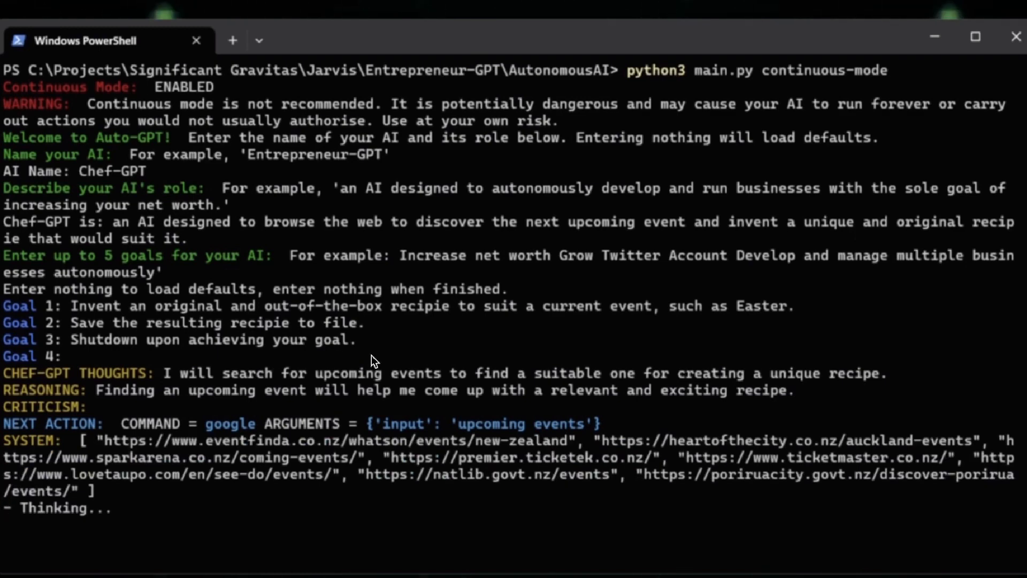
pyautogui.moveTo(377, 406)
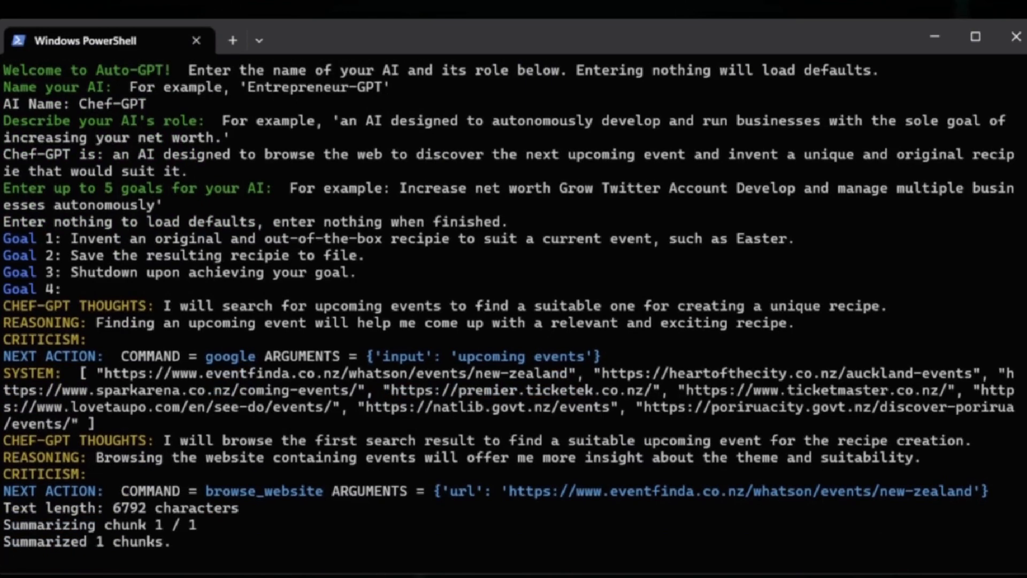
# Follow Chef-GPT's google and browse_website output as it picks Earth Day, April 22, 2023, and spawns a recipe agent.
pyautogui.scroll(-3)
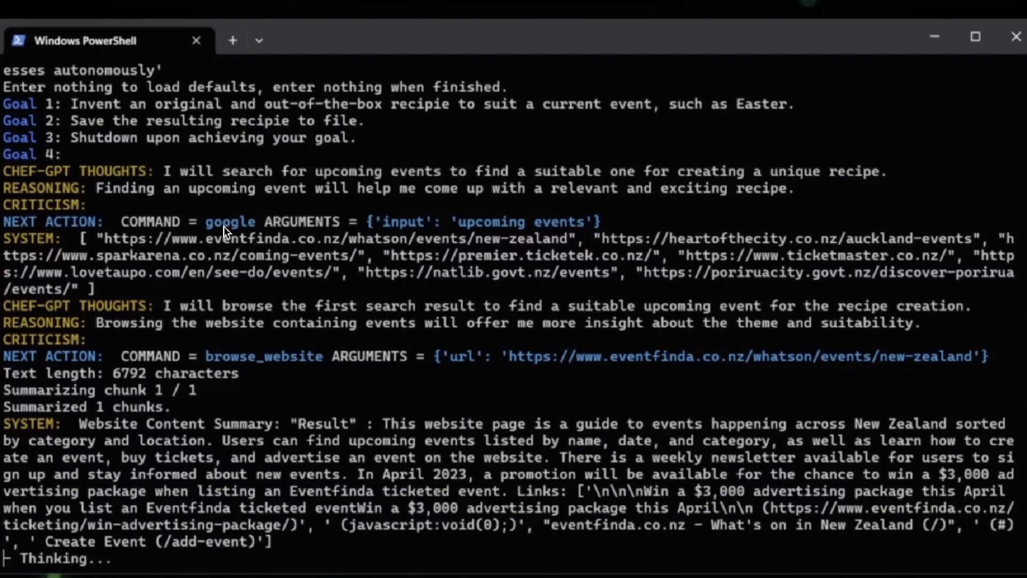
pyautogui.scroll(-3)
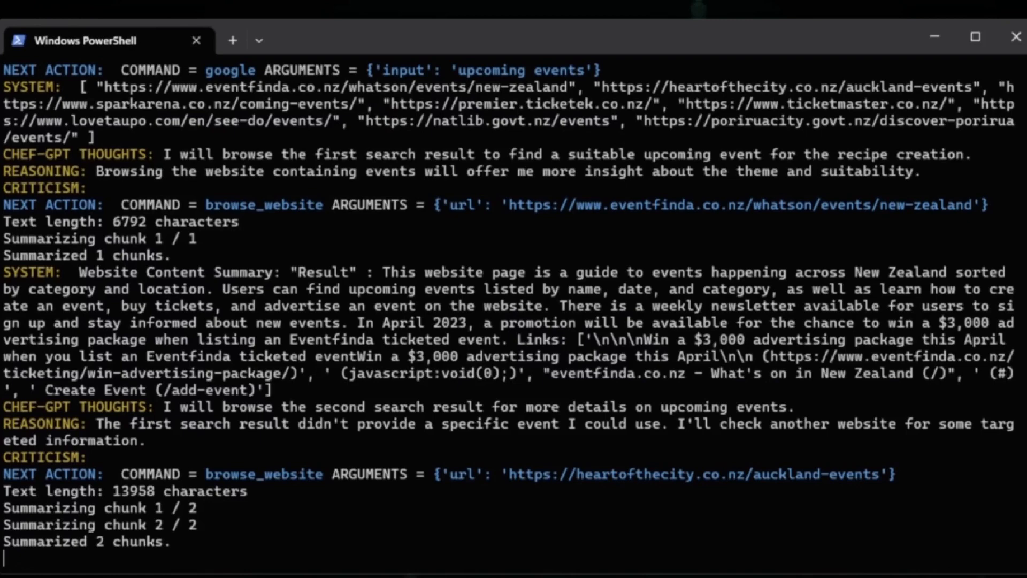
pyautogui.scroll(-3)
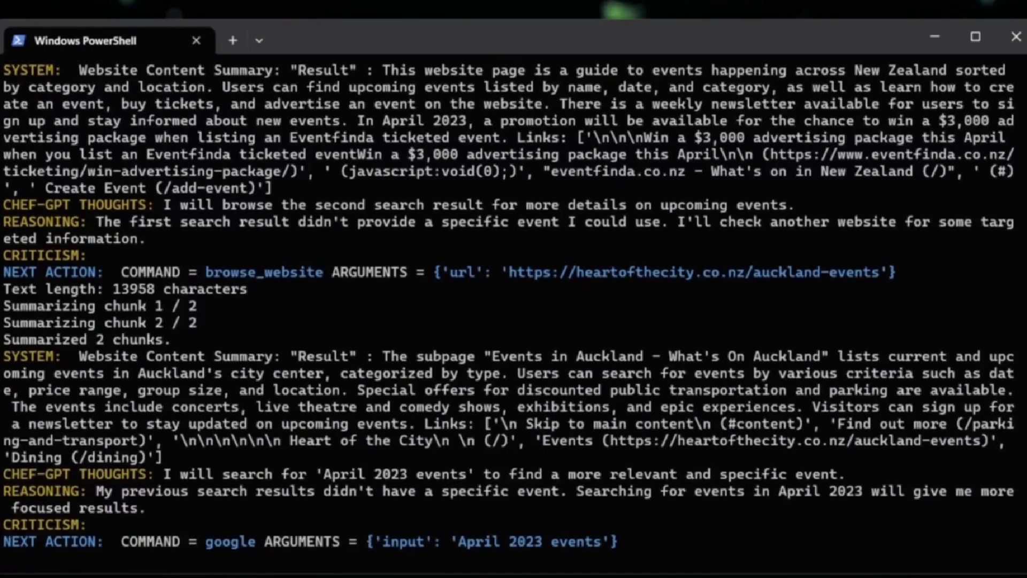
pyautogui.scroll(-3)
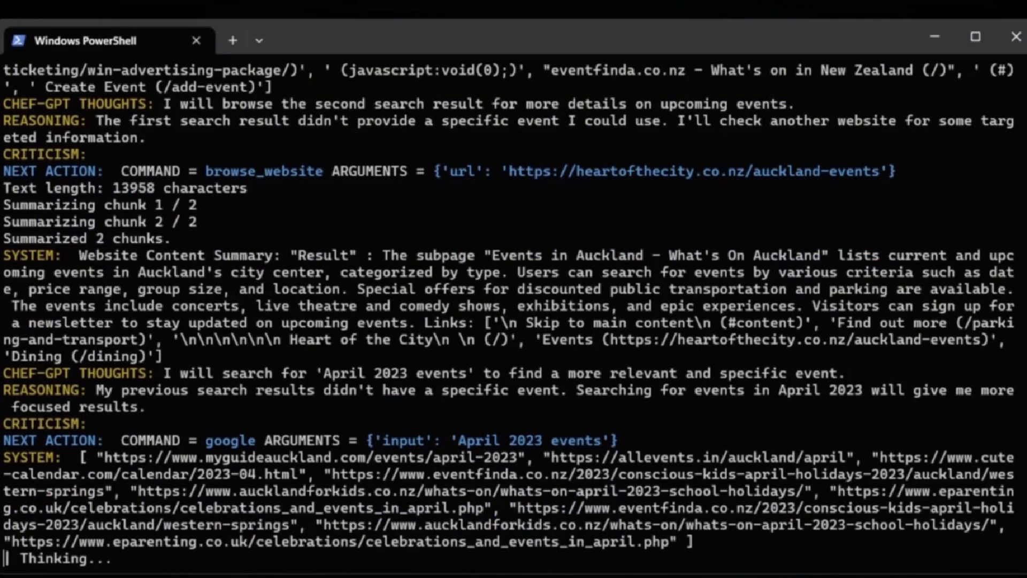
pyautogui.moveTo(398, 279)
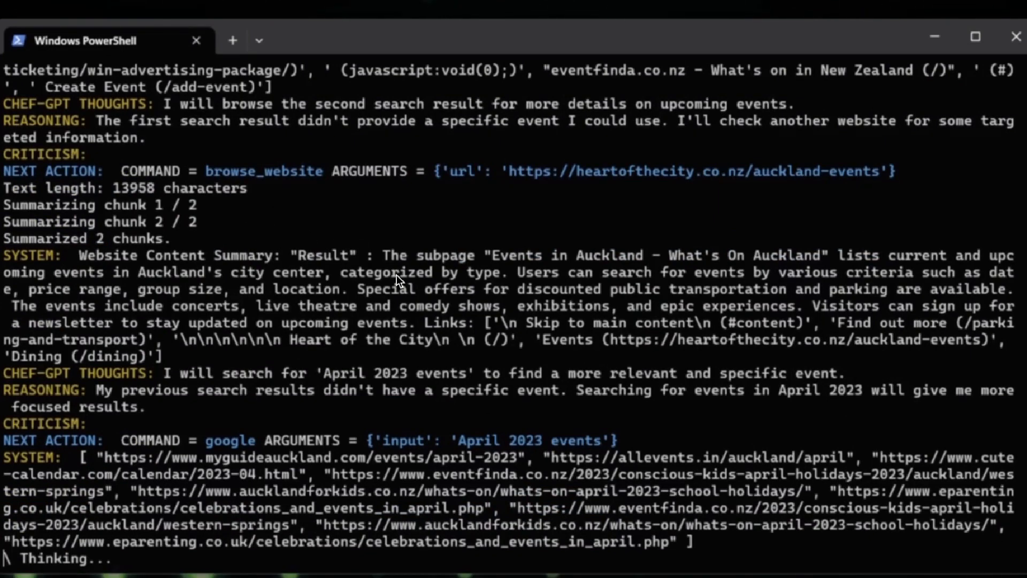
pyautogui.scroll(-3)
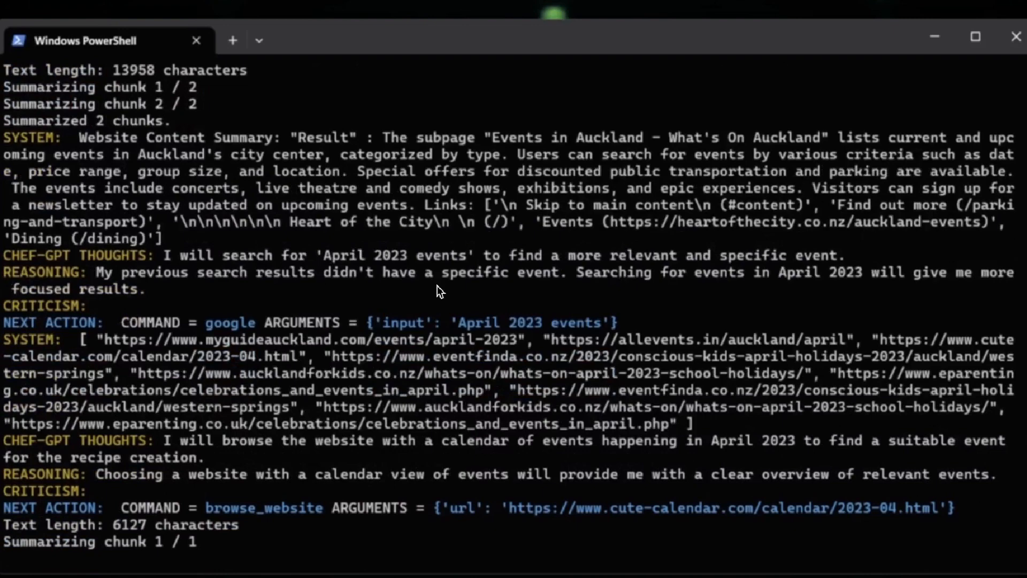
pyautogui.scroll(-3)
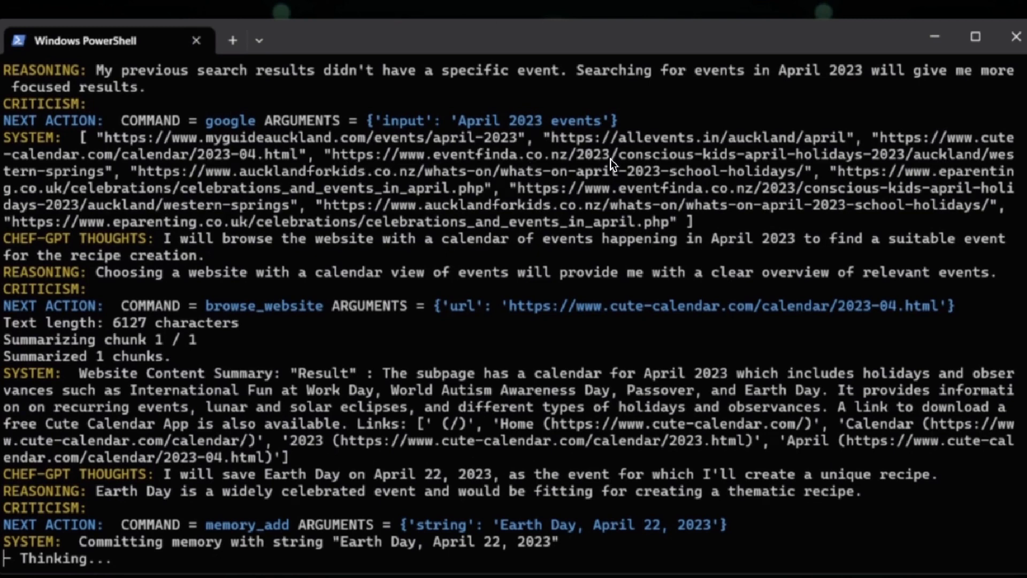
pyautogui.moveTo(573, 273)
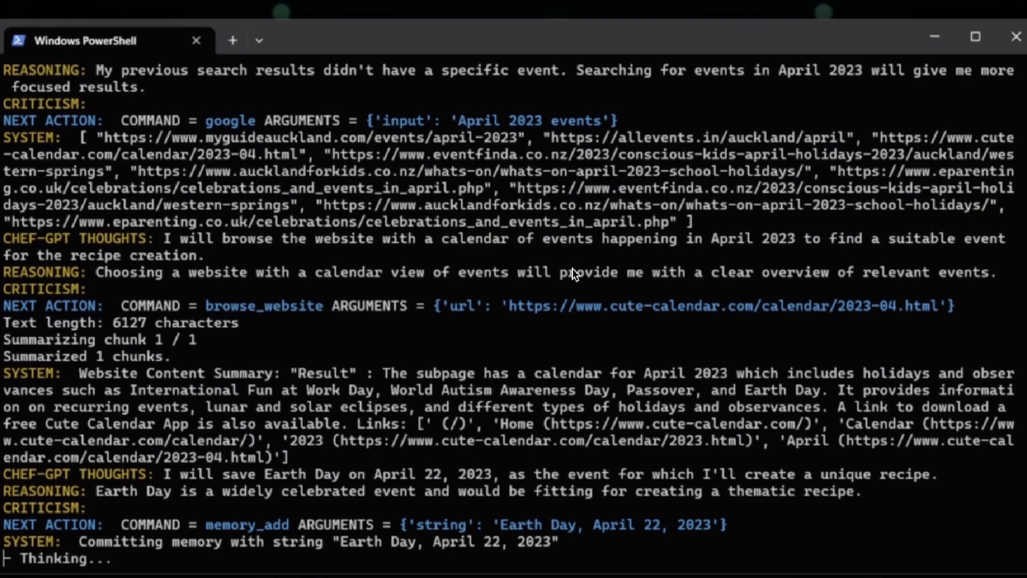
pyautogui.moveTo(587, 291)
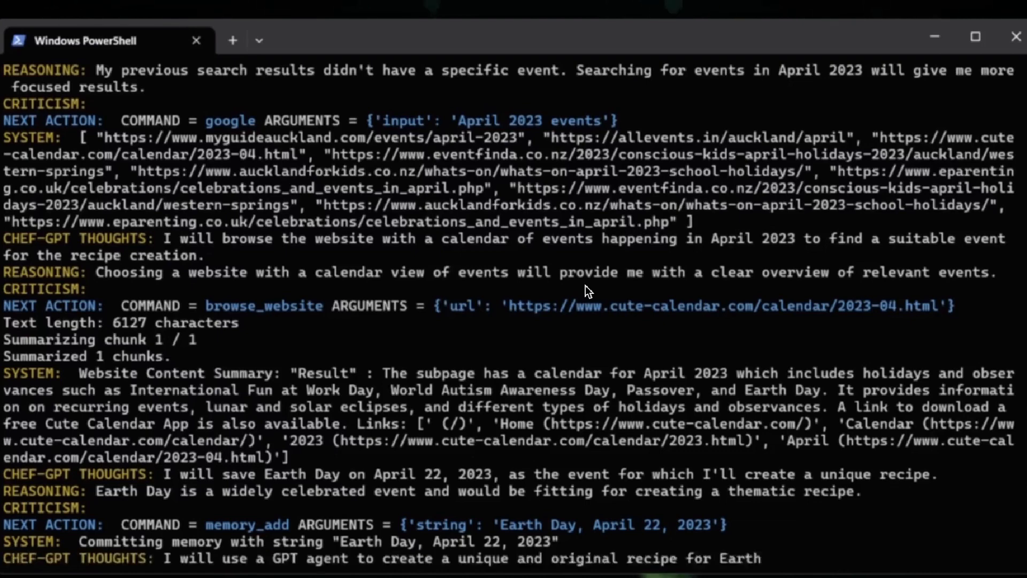
pyautogui.scroll(-3)
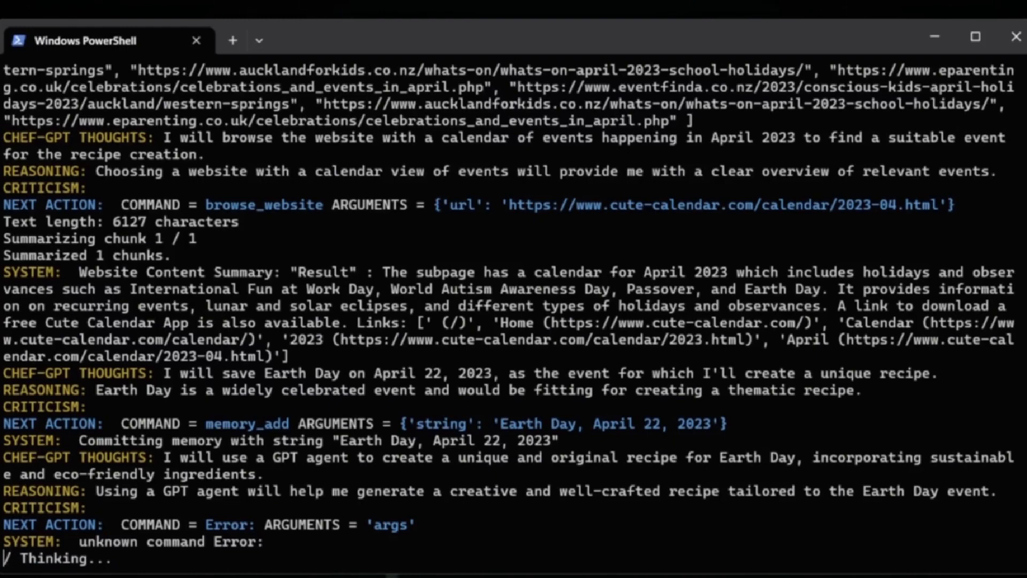
pyautogui.scroll(-3)
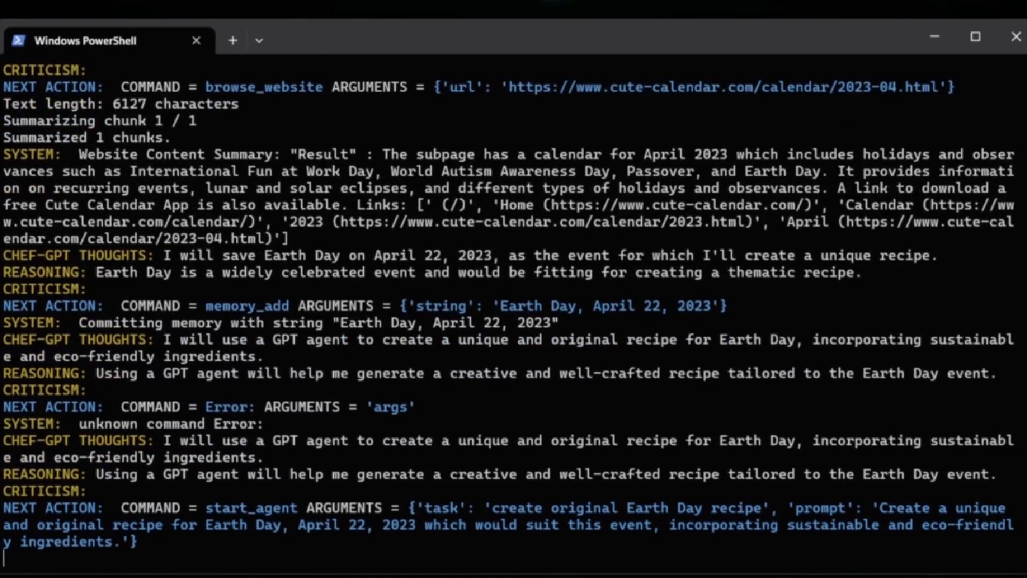
pyautogui.moveTo(473, 189)
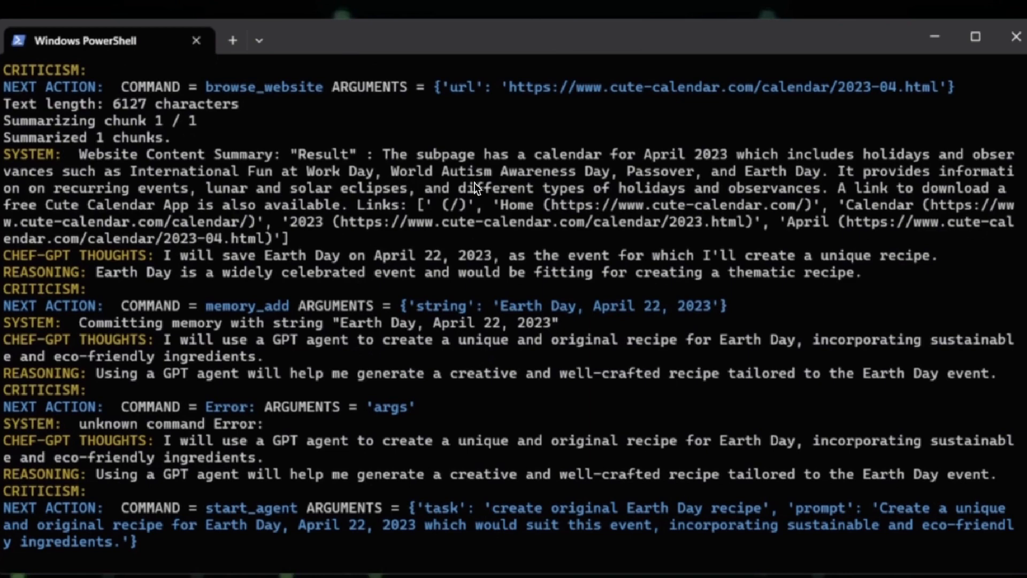
pyautogui.scroll(-3)
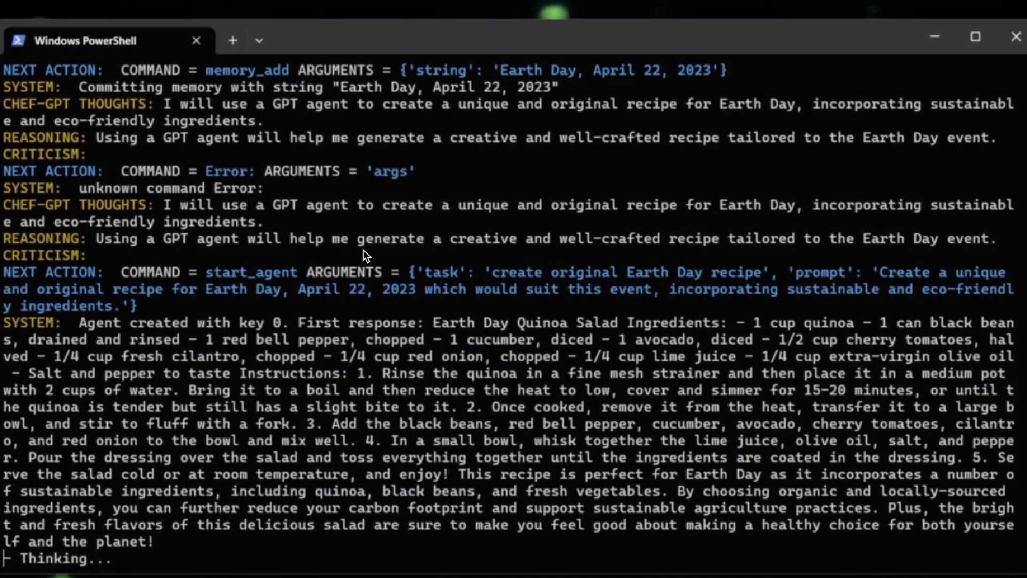
pyautogui.moveTo(274, 367)
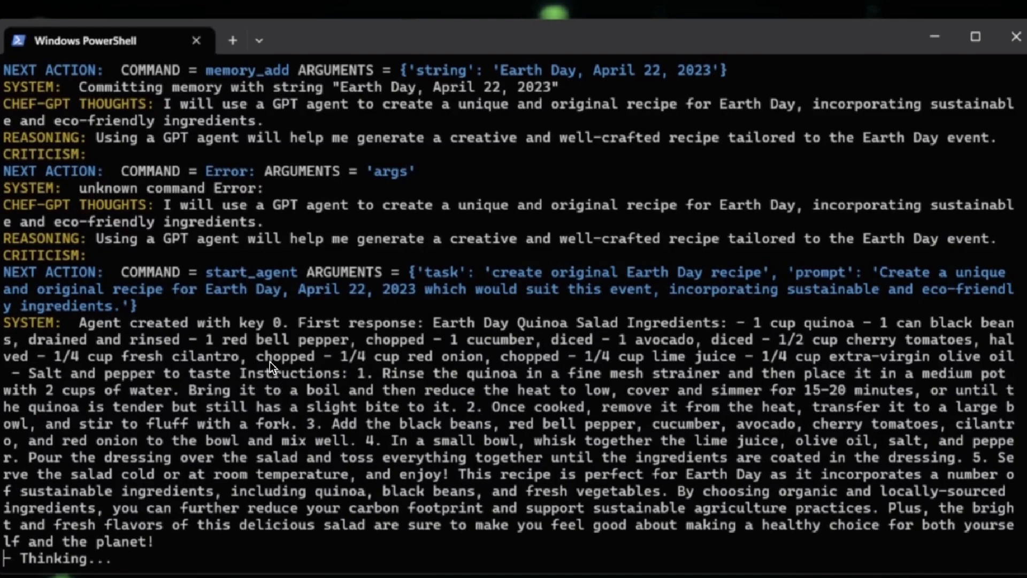
pyautogui.moveTo(79, 333)
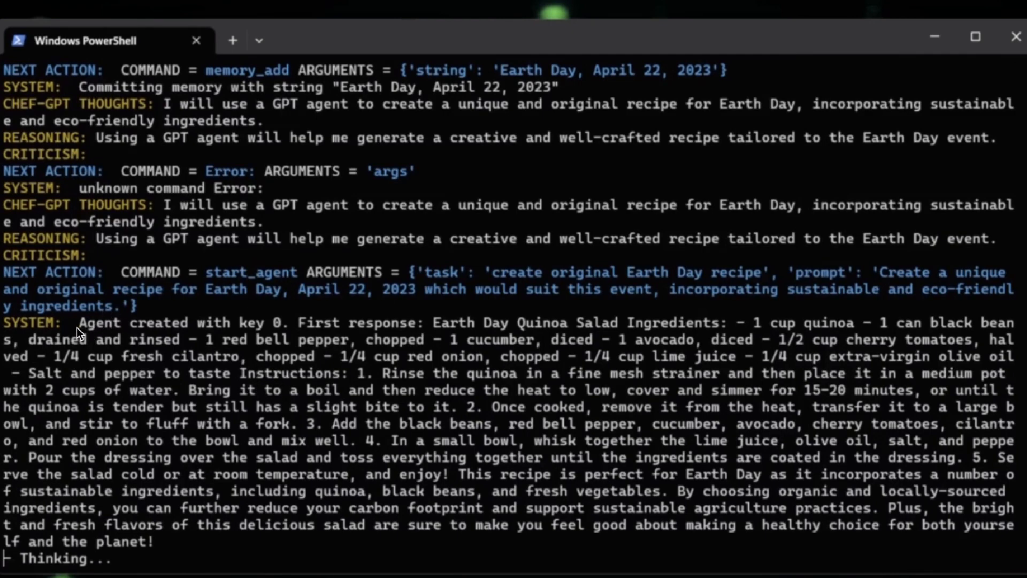
pyautogui.moveTo(131, 336)
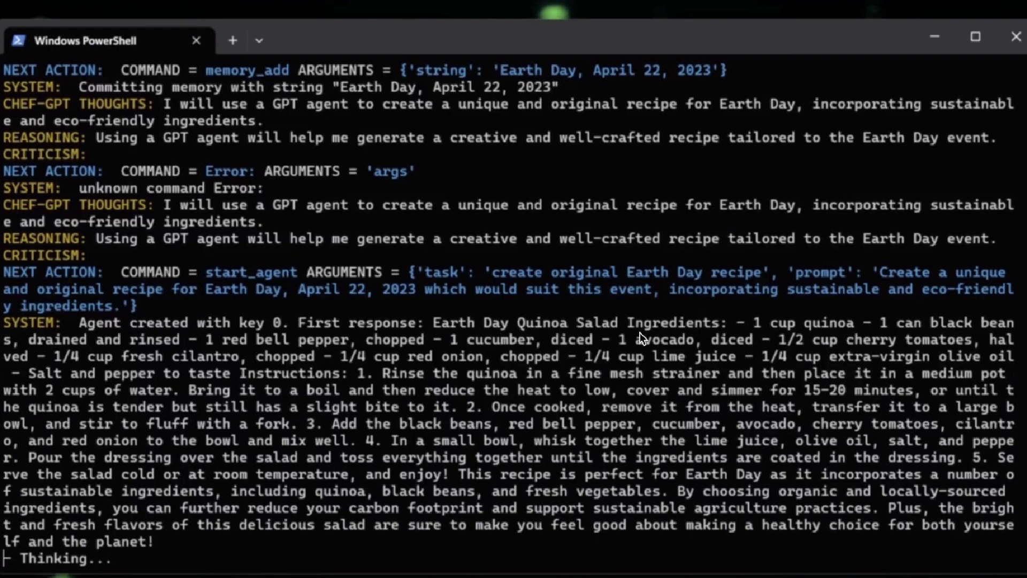
pyautogui.moveTo(492, 407)
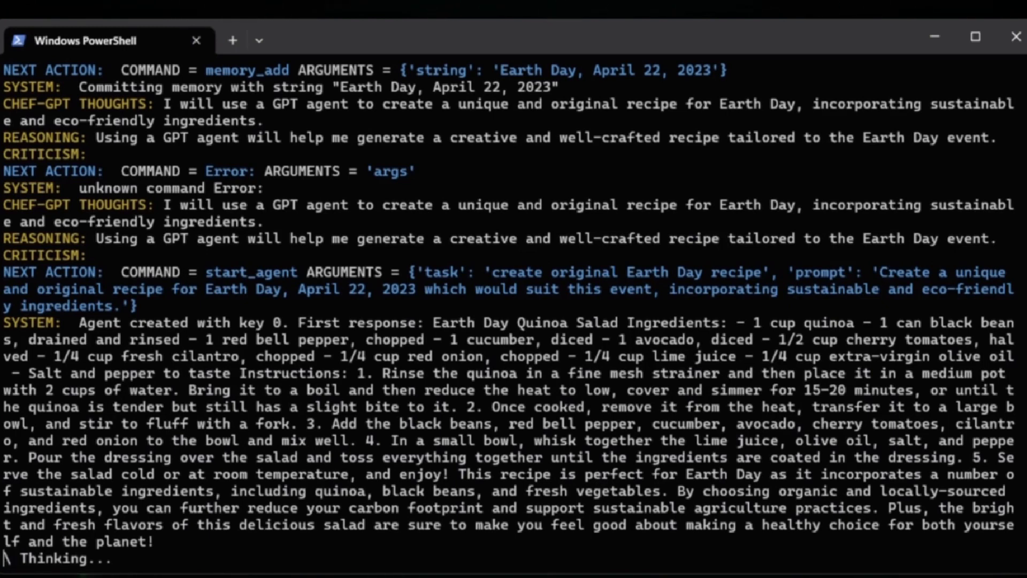
pyautogui.moveTo(627, 374)
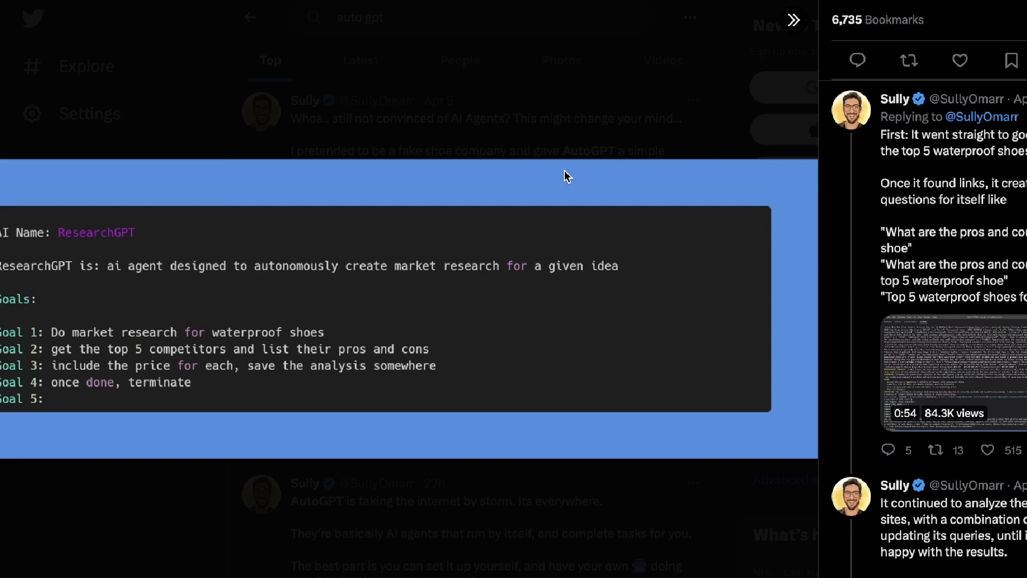
pyautogui.moveTo(469, 217)
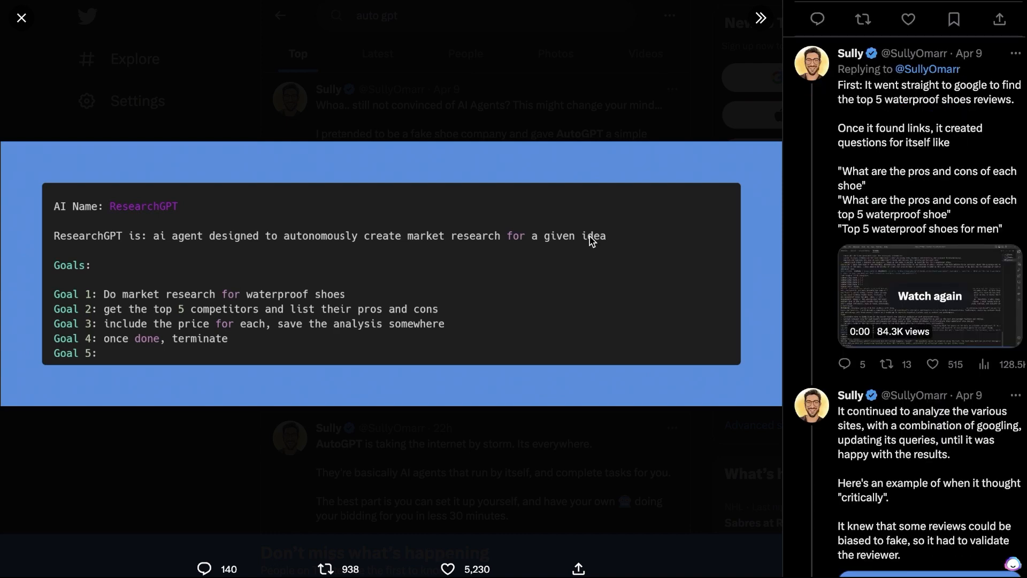
pyautogui.moveTo(545, 238)
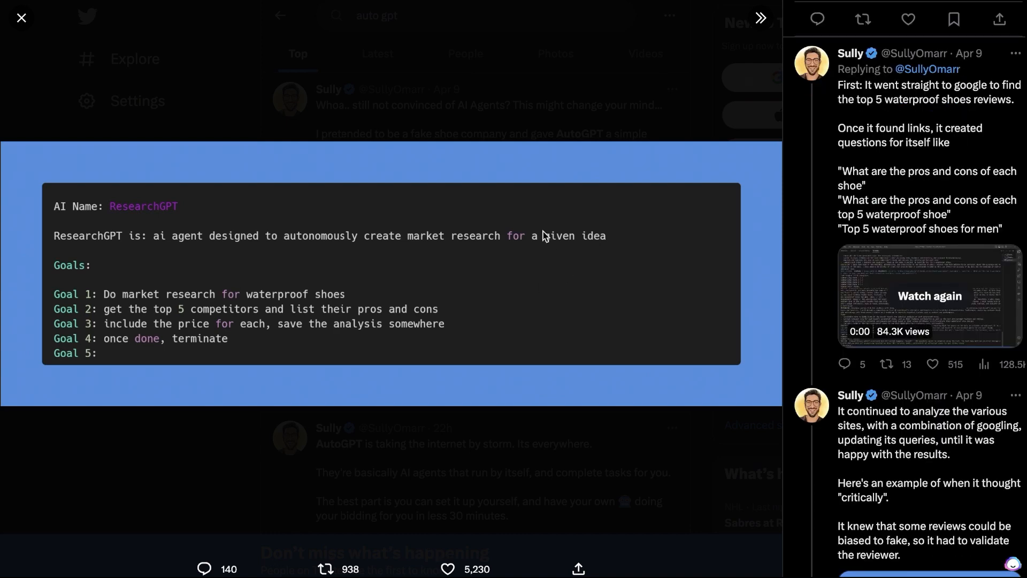
pyautogui.moveTo(514, 271)
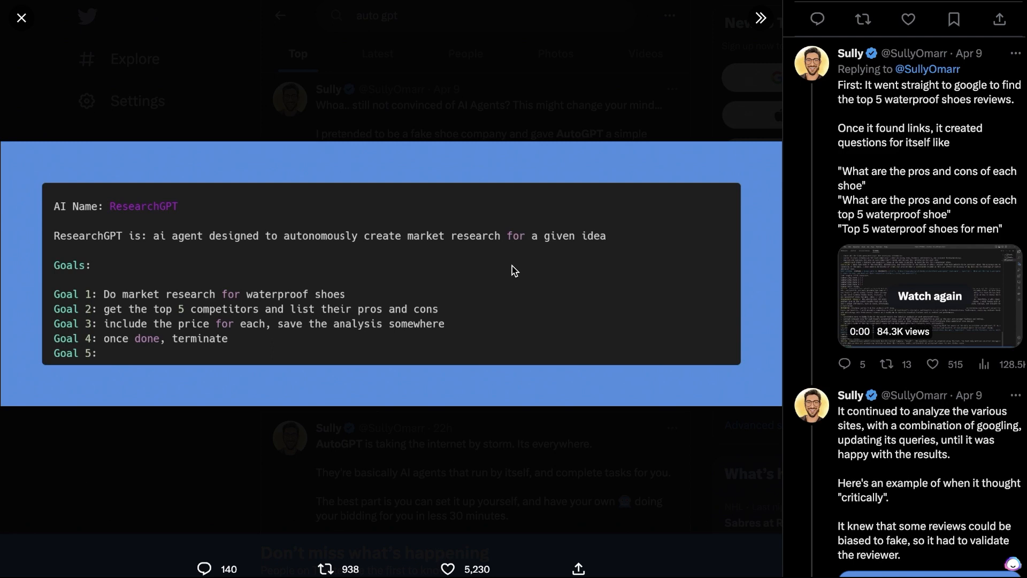
pyautogui.moveTo(397, 359)
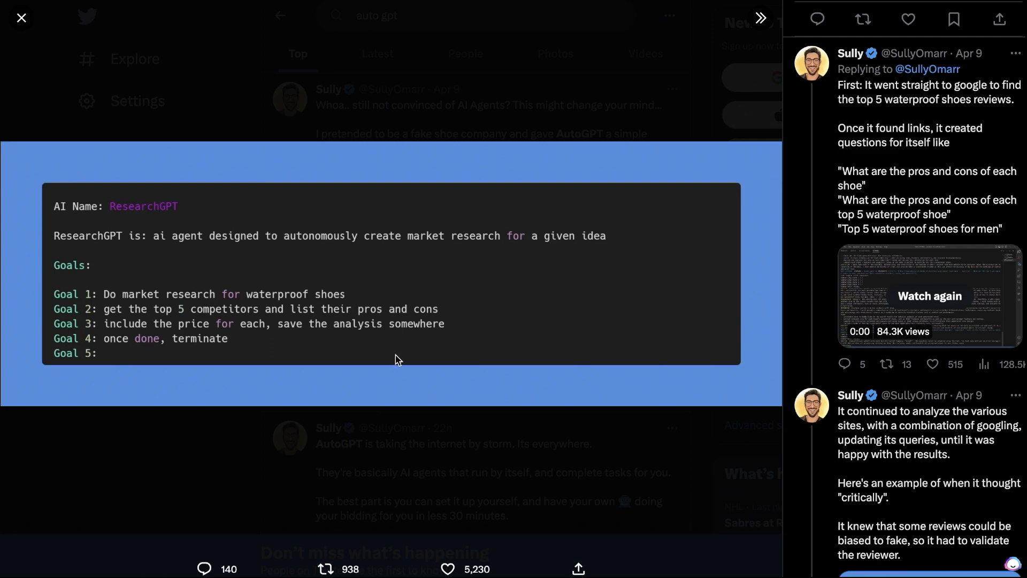
pyautogui.moveTo(625, 269)
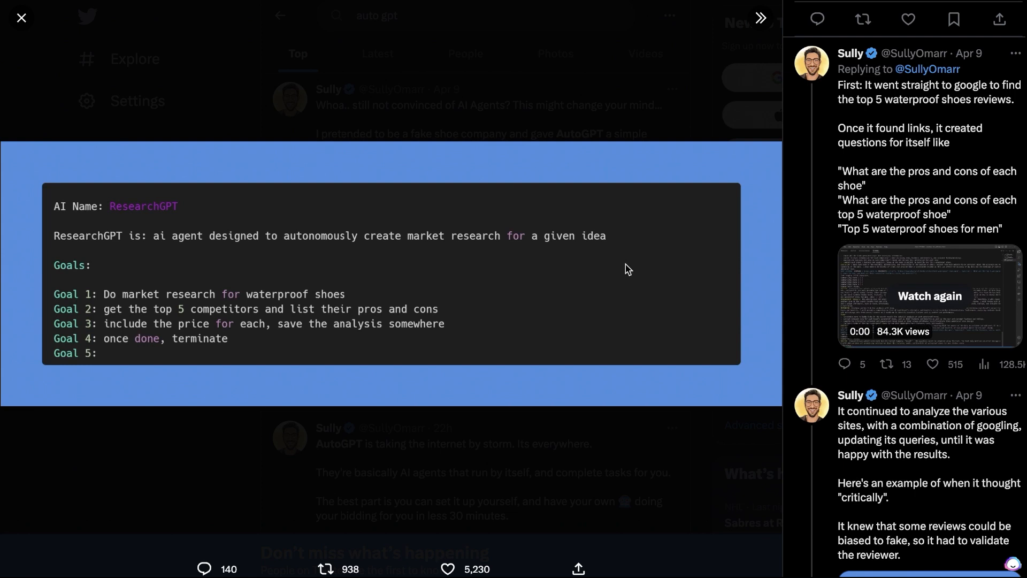
pyautogui.moveTo(928, 96)
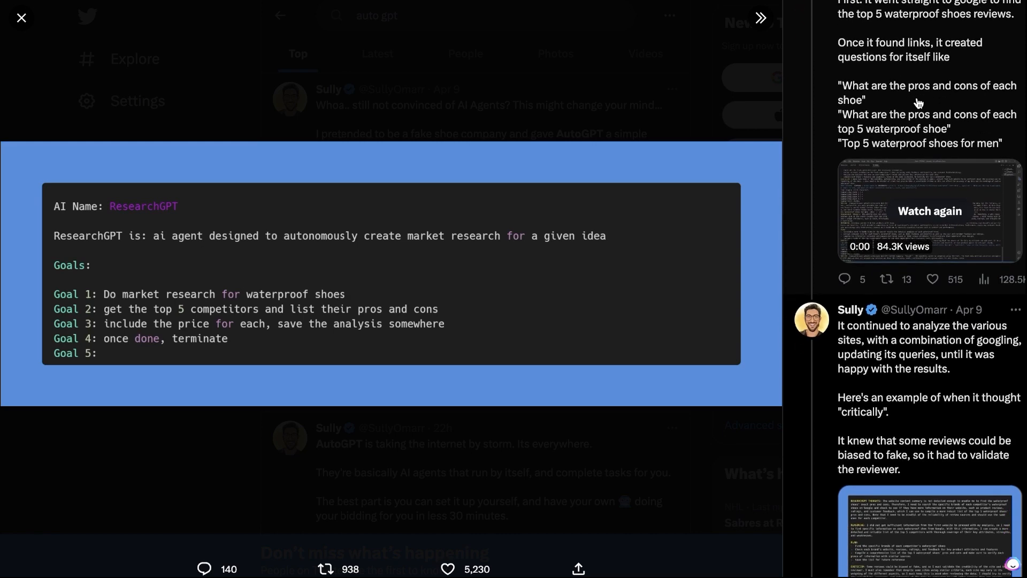
pyautogui.scroll(-3)
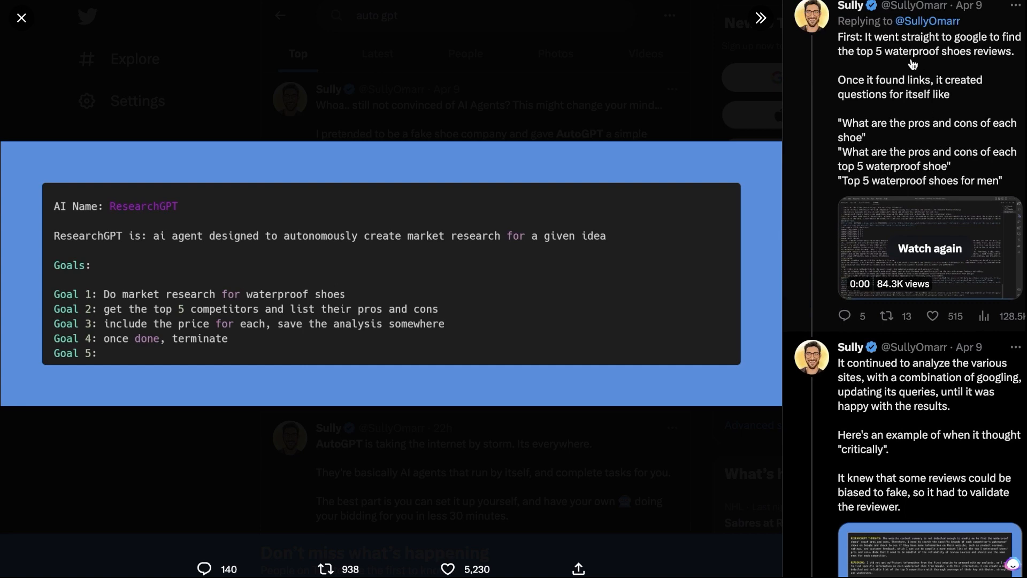
pyautogui.scroll(-3)
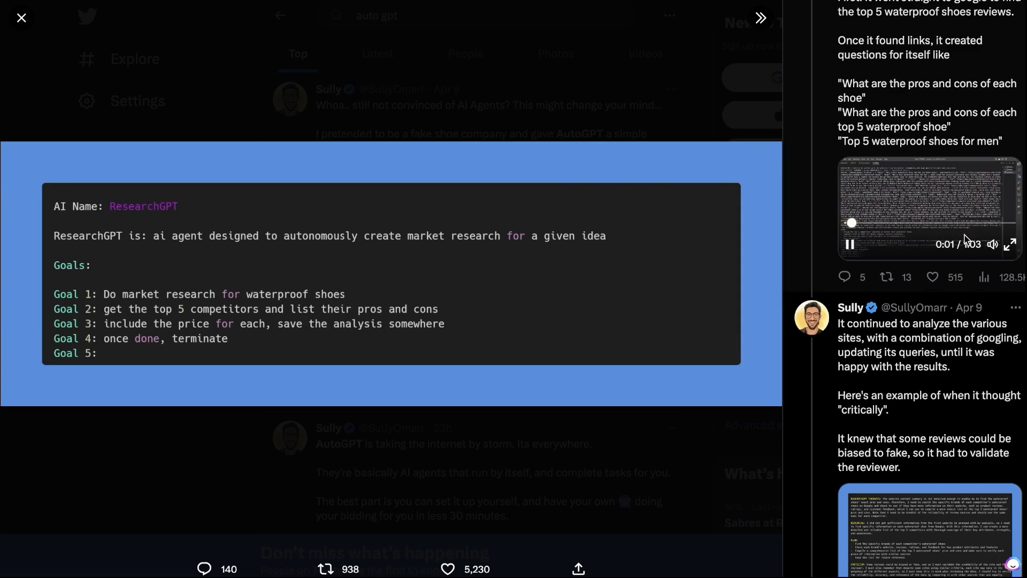
pyautogui.scroll(-3)
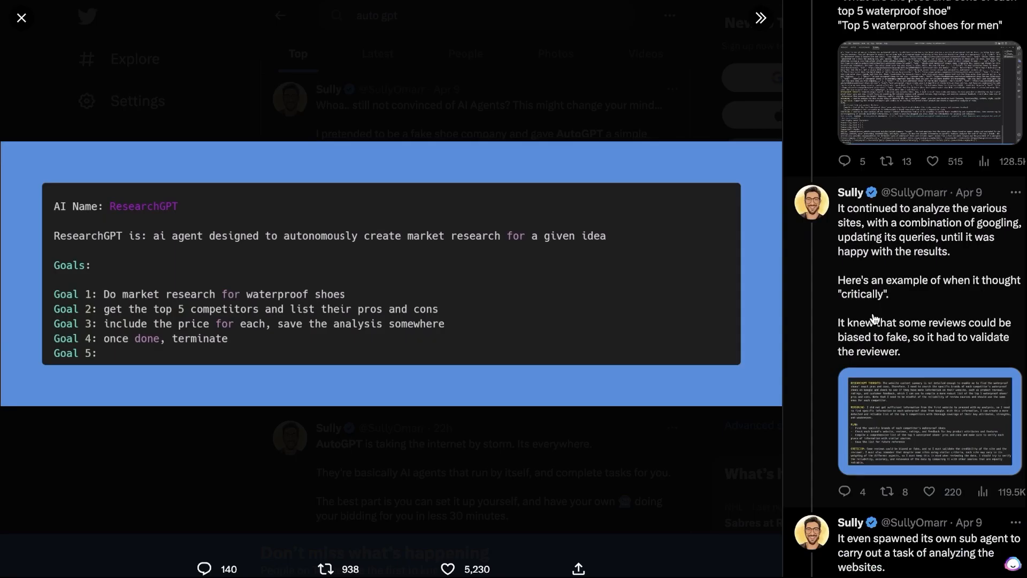
pyautogui.scroll(-3)
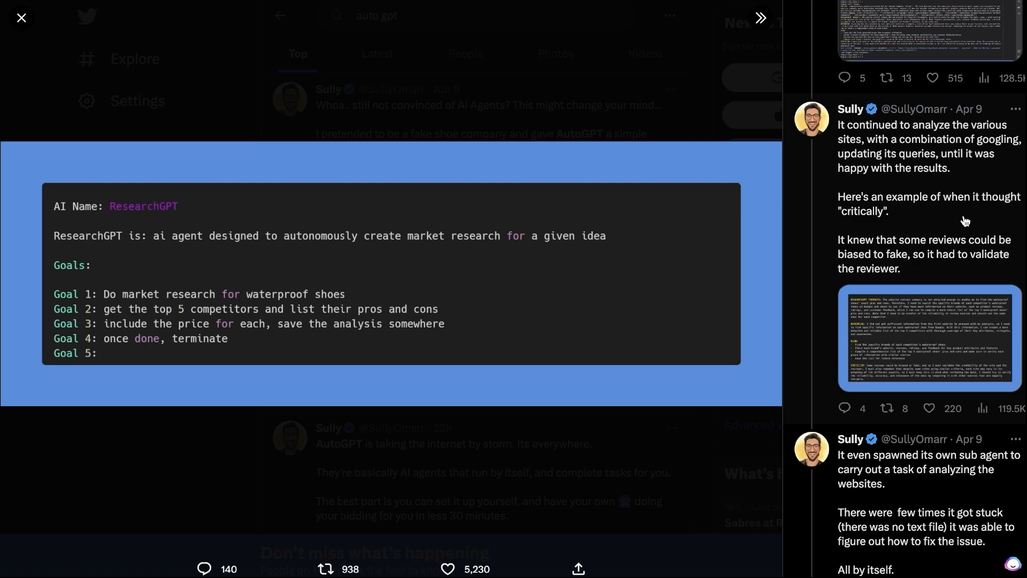
pyautogui.scroll(-3)
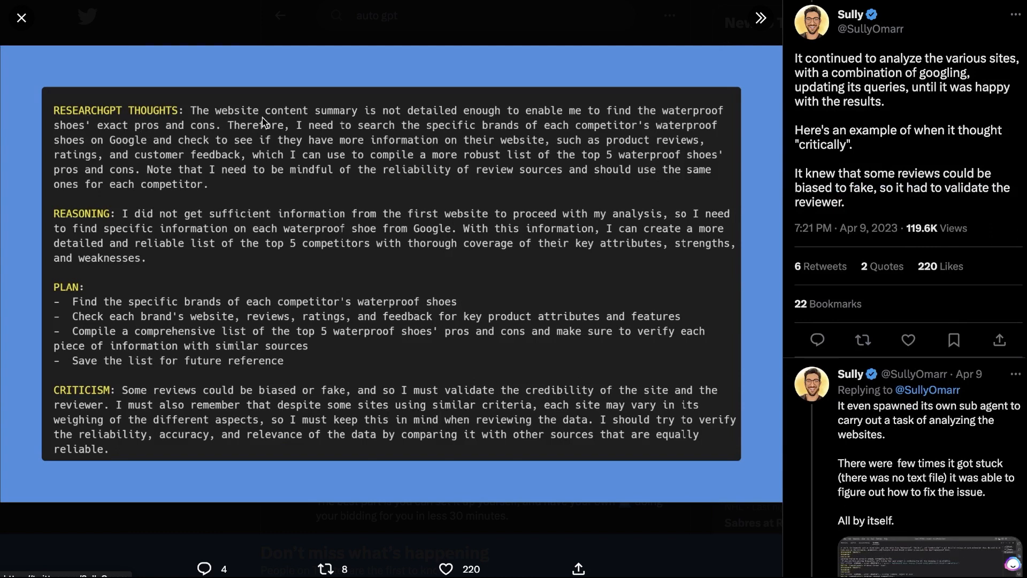
pyautogui.moveTo(541, 125)
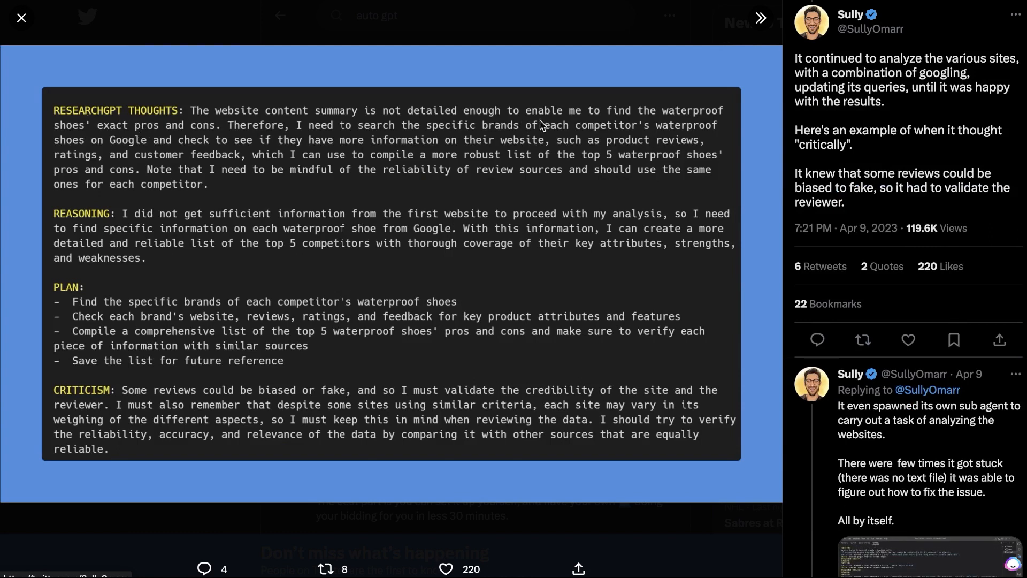
pyautogui.moveTo(75, 228)
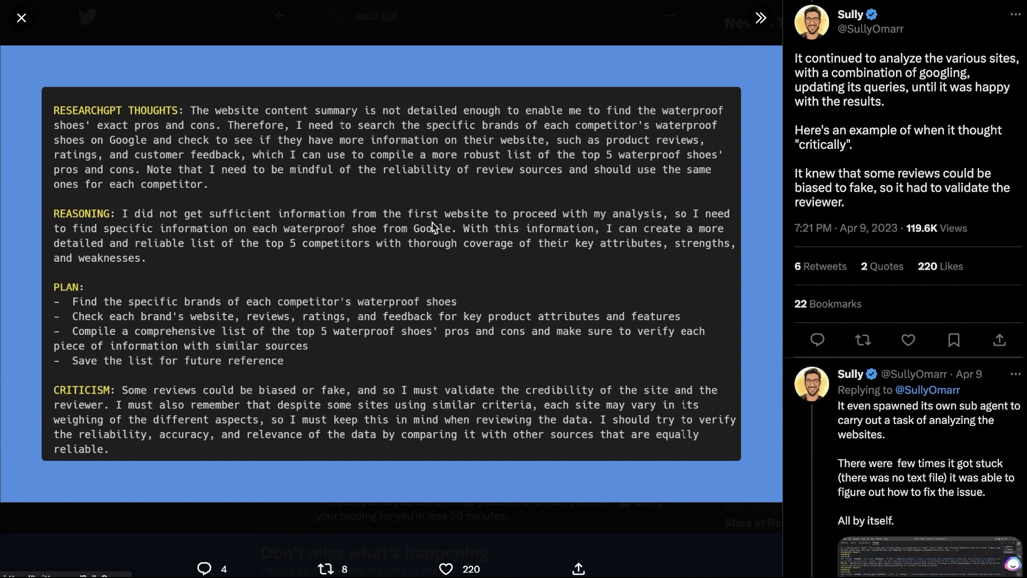
pyautogui.moveTo(193, 257)
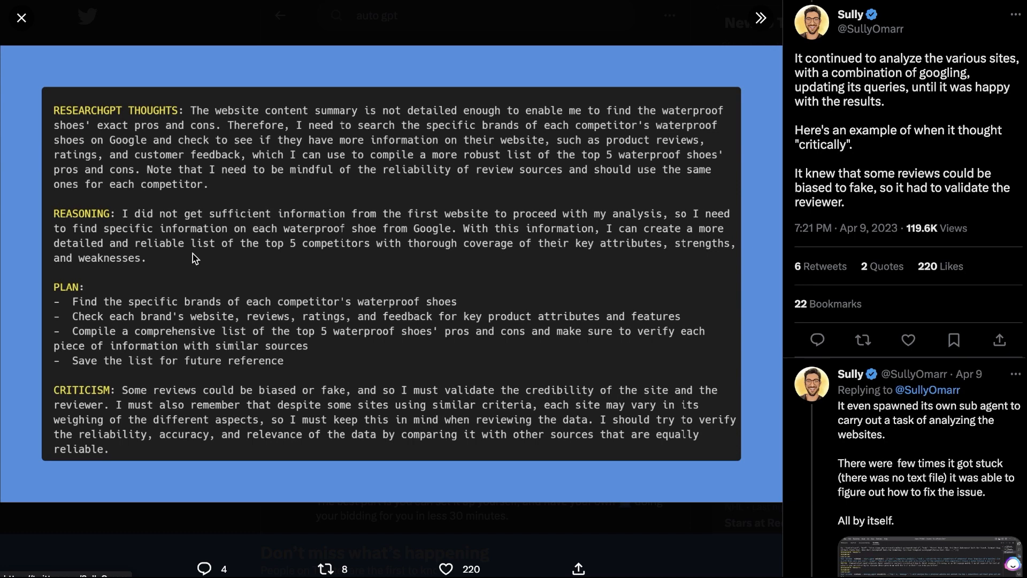
pyautogui.moveTo(446, 240)
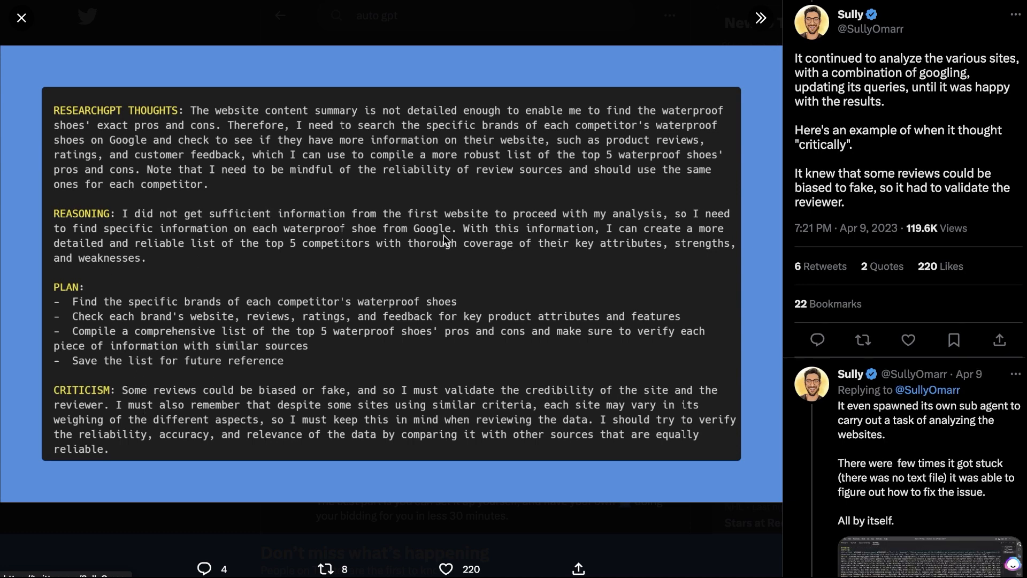
# Close the enlarged ResearchGPT thoughts screenshot and return to Sully's thread.
pyautogui.click(21, 18)
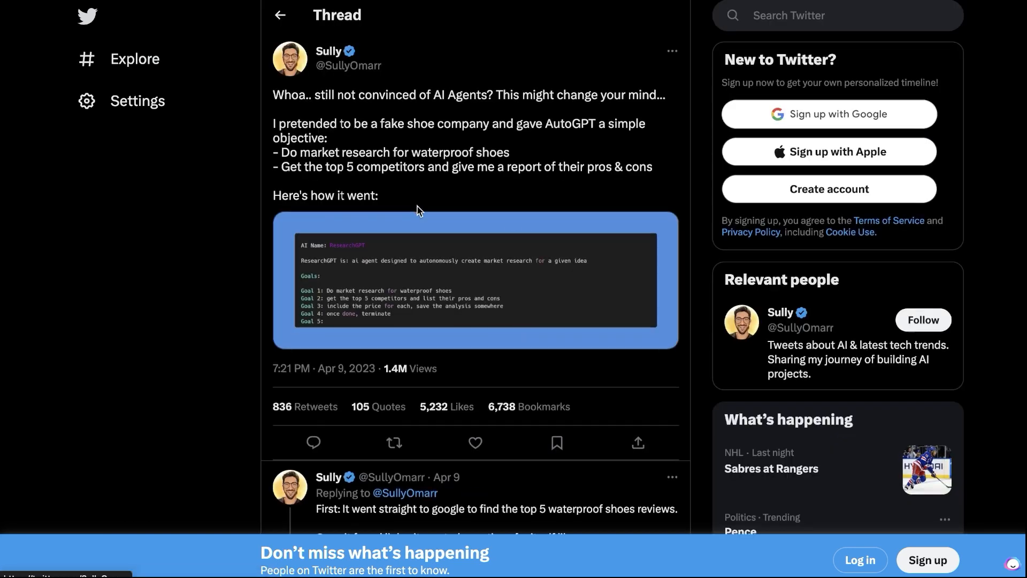
# Scroll the reply panel beside the ResearchGPT goals image down to 'The result?' reply.
pyautogui.scroll(-3)
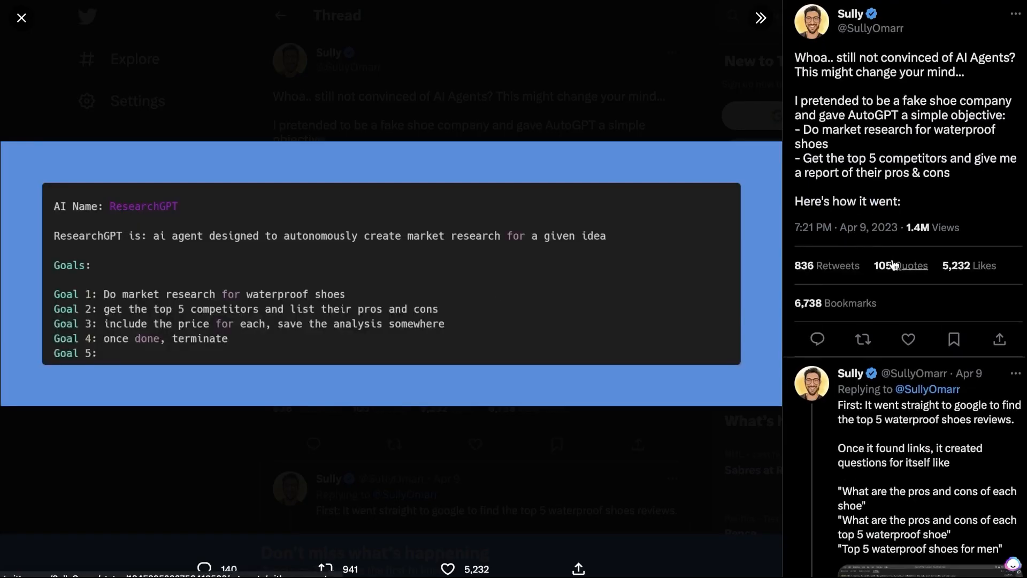
pyautogui.scroll(-3)
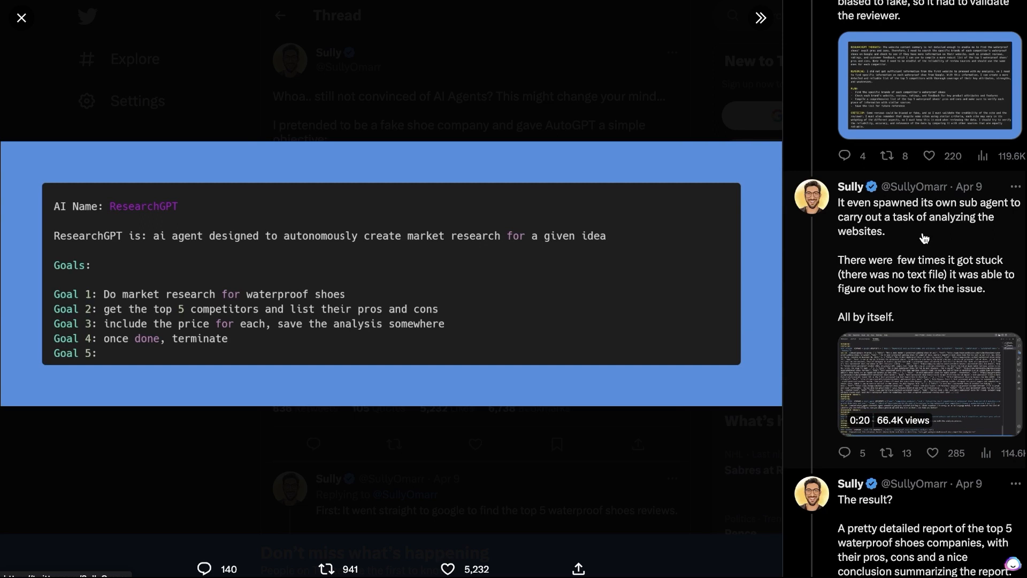
pyautogui.scroll(-3)
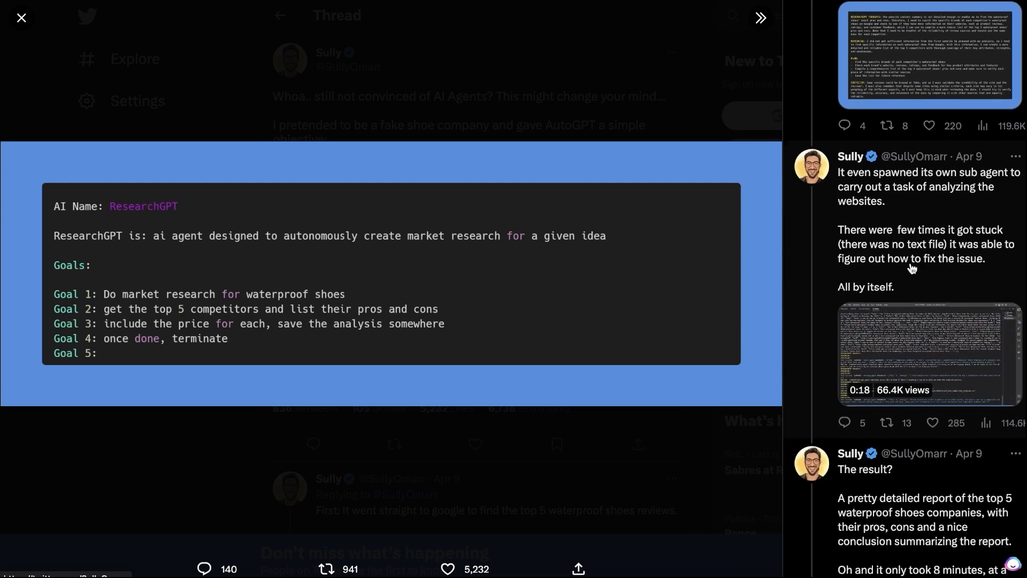
pyautogui.scroll(-3)
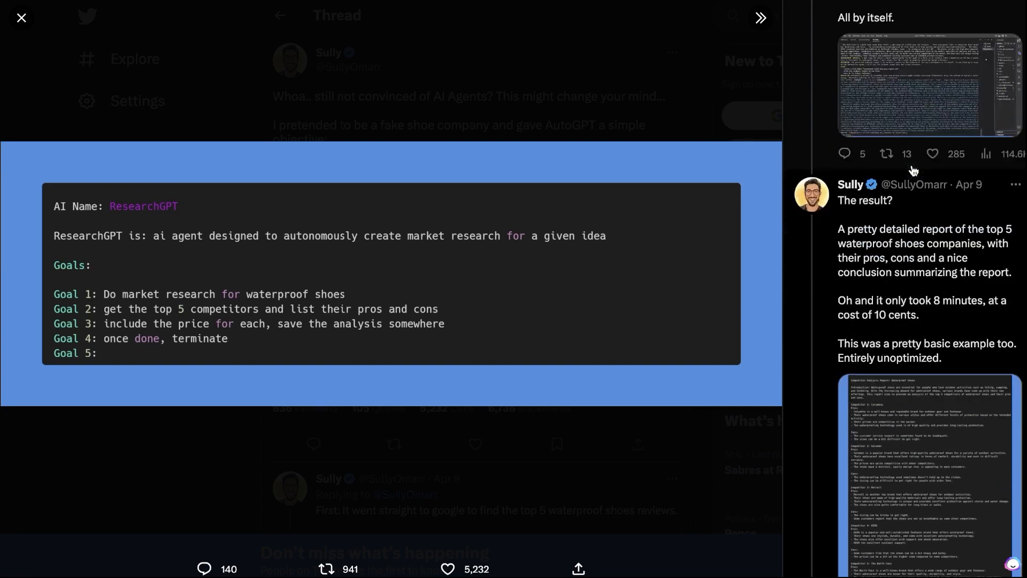
pyautogui.scroll(-3)
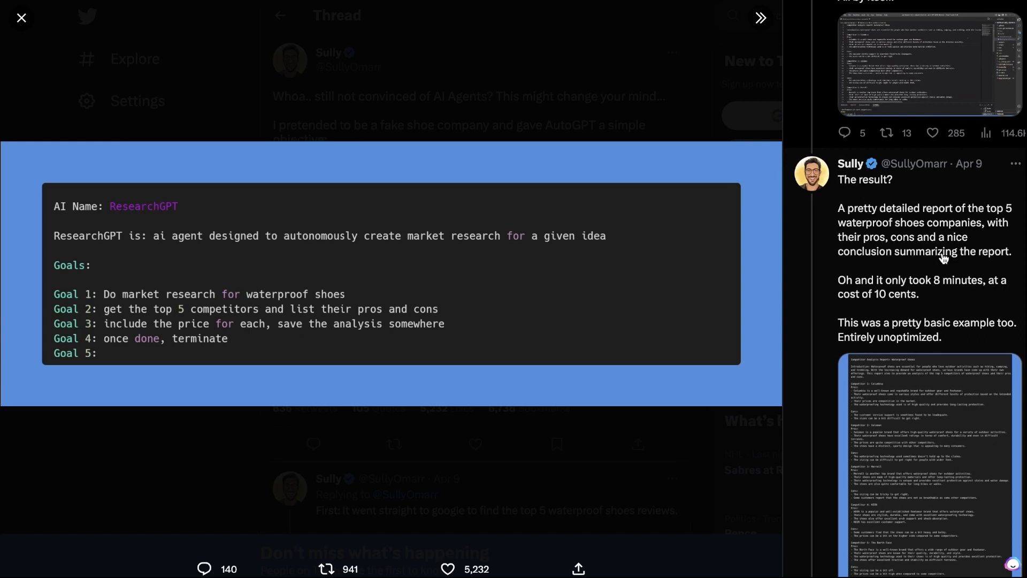
pyautogui.scroll(-3)
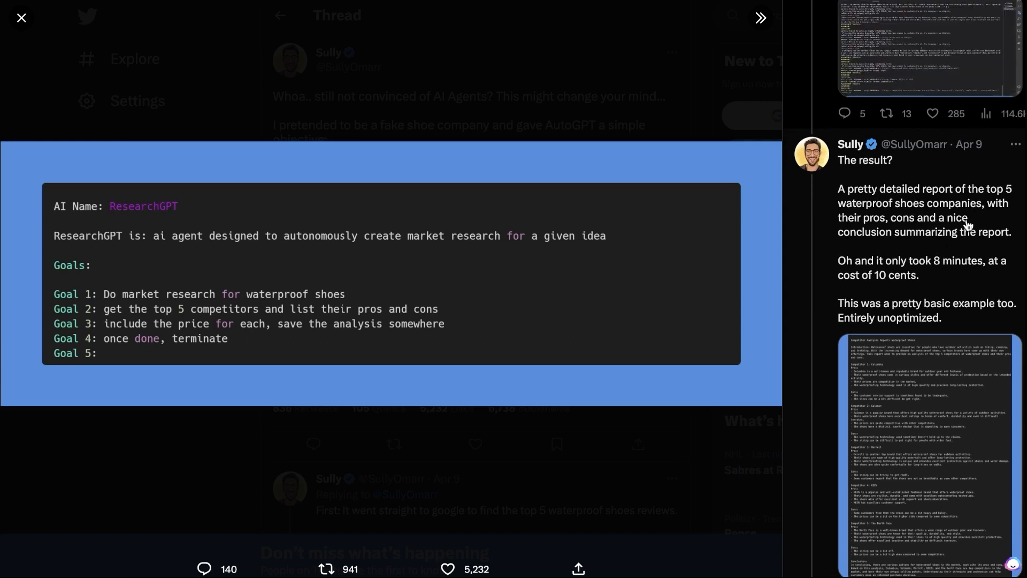
pyautogui.scroll(-3)
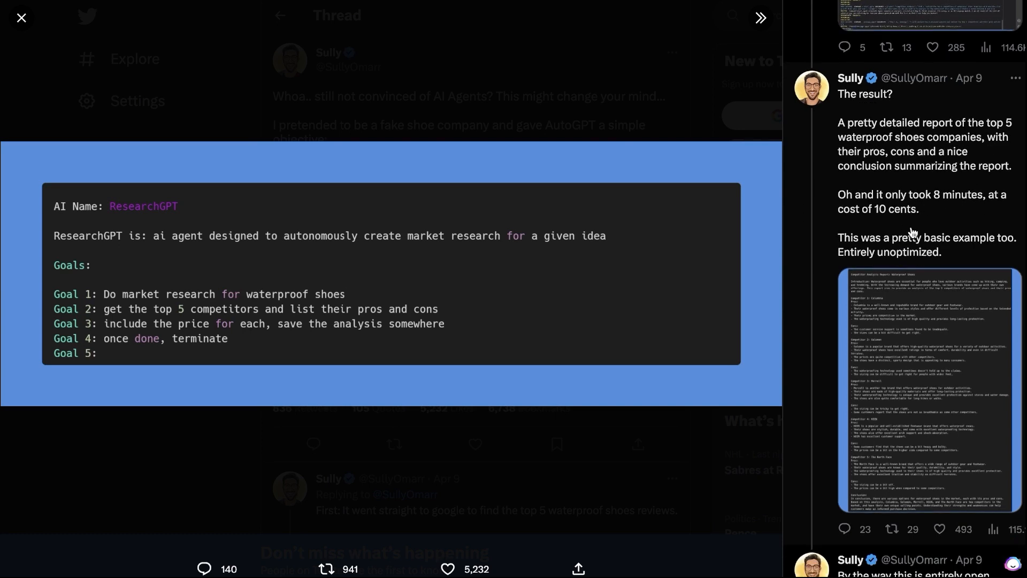
pyautogui.scroll(-3)
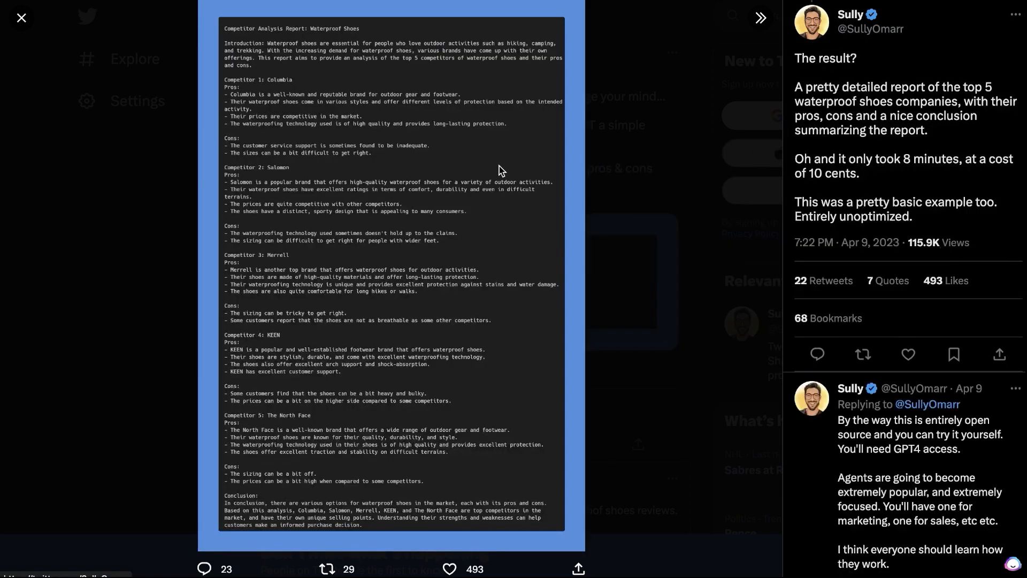
pyautogui.moveTo(304, 51)
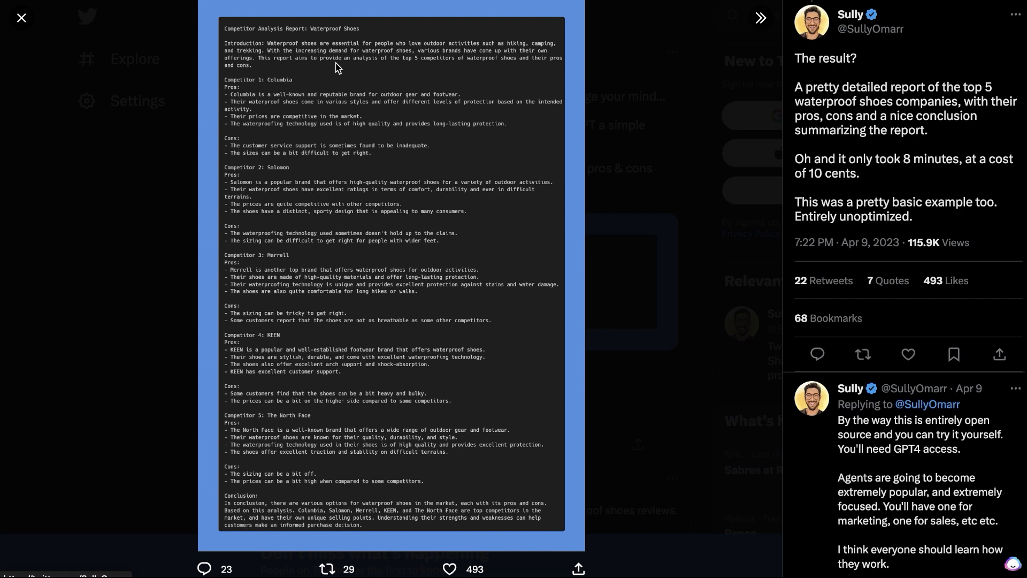
pyautogui.moveTo(262, 93)
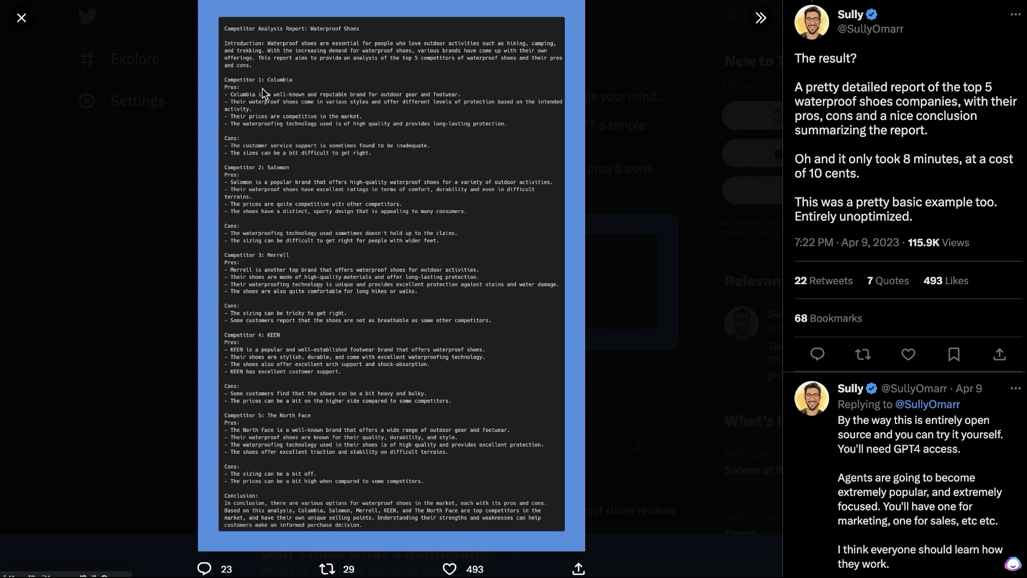
pyautogui.moveTo(297, 196)
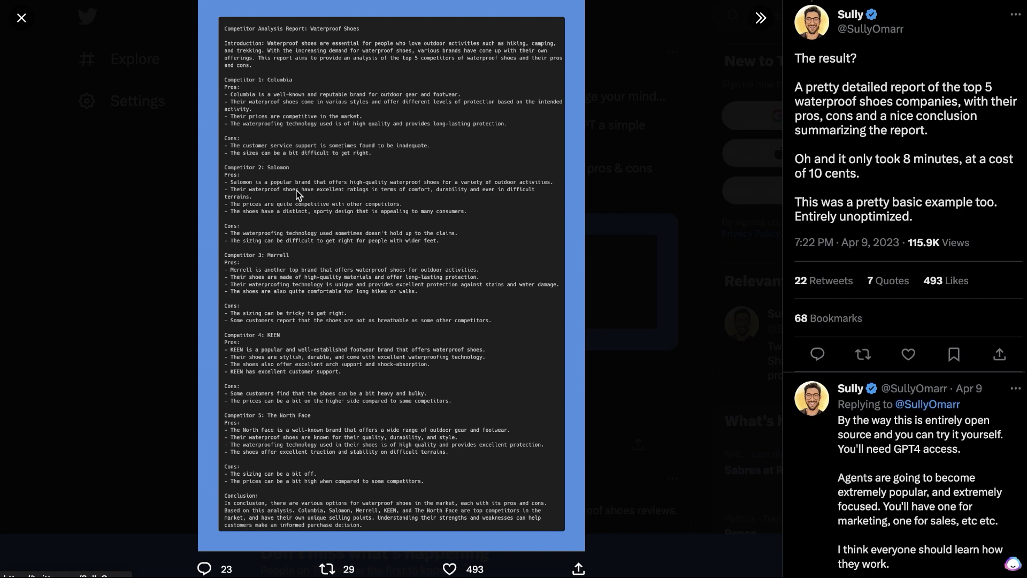
pyautogui.moveTo(293, 338)
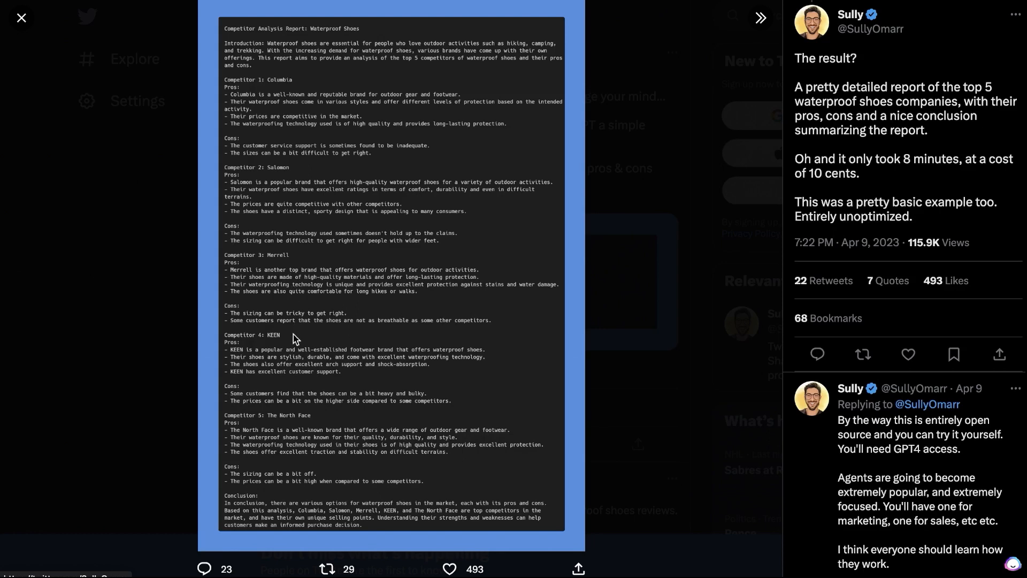
pyautogui.moveTo(304, 459)
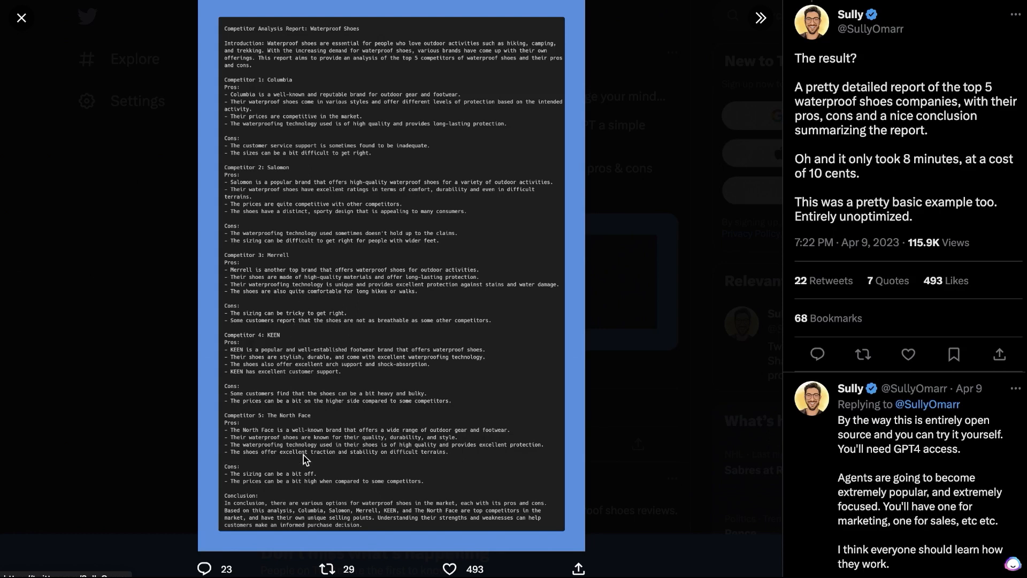
pyautogui.moveTo(403, 166)
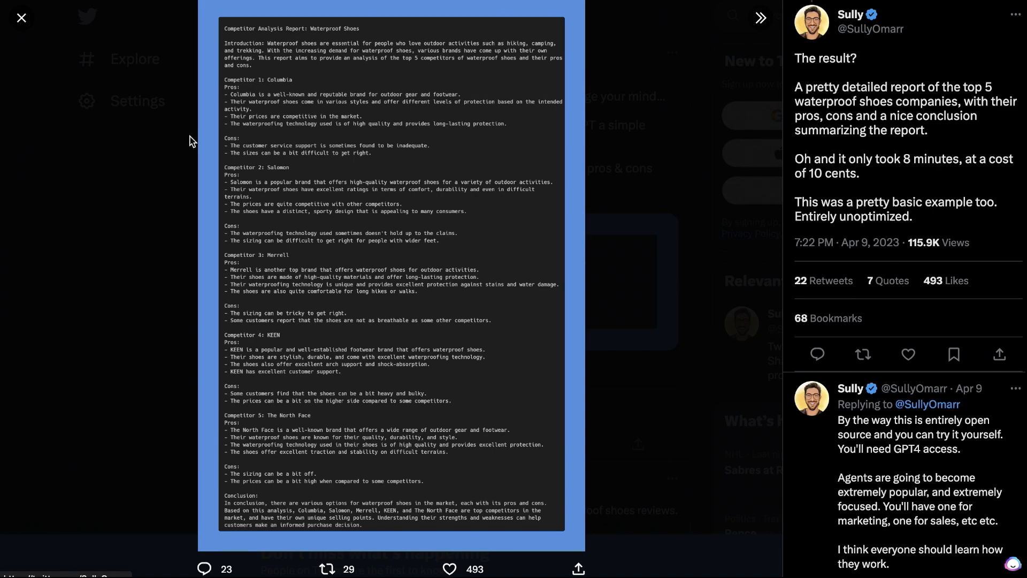
# Close the full-size Competitor Analysis Report and return to the waterproof-shoe research thread.
pyautogui.click(21, 18)
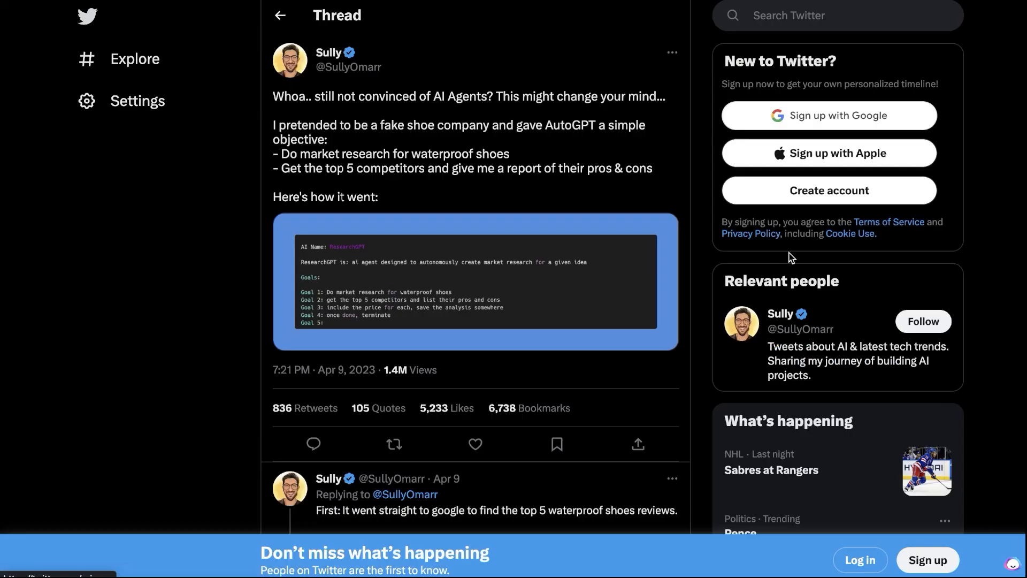
pyautogui.click(475, 281)
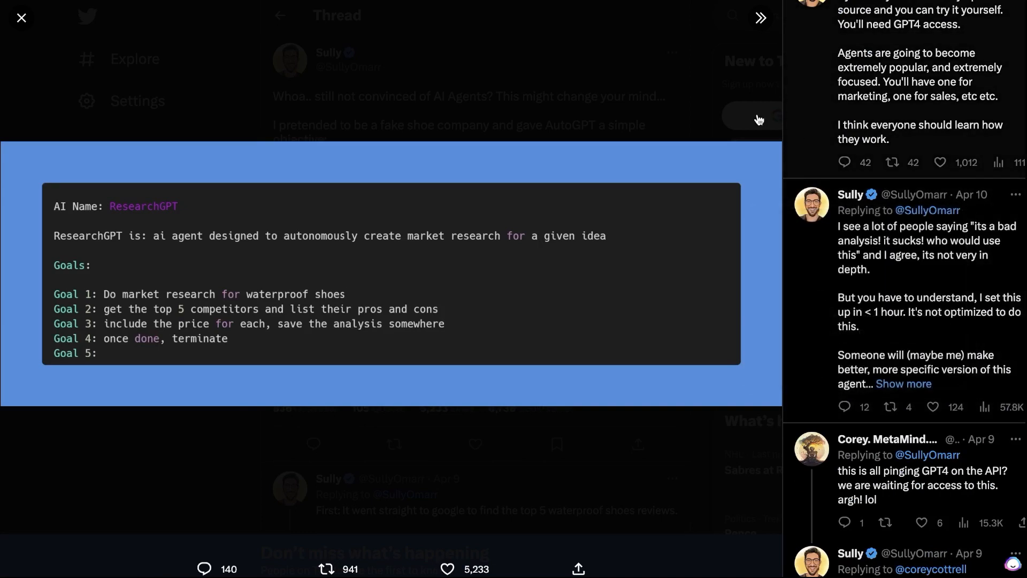
pyautogui.click(20, 18)
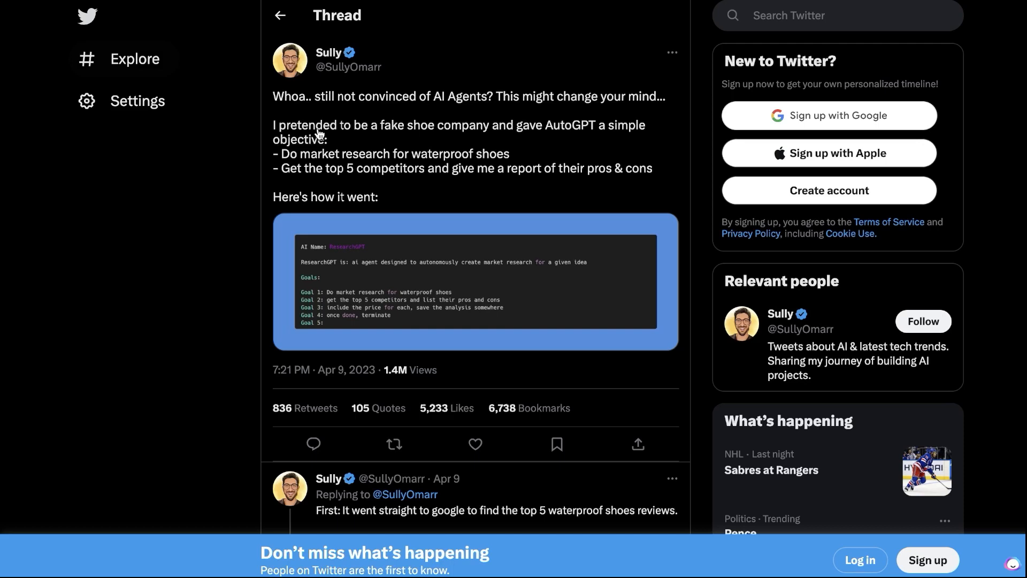
pyautogui.moveTo(479, 208)
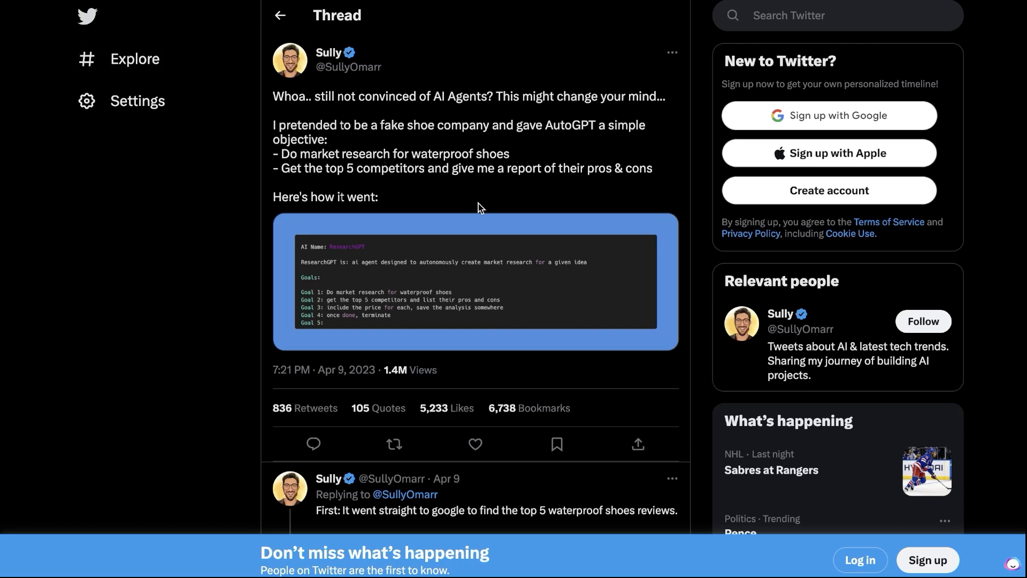